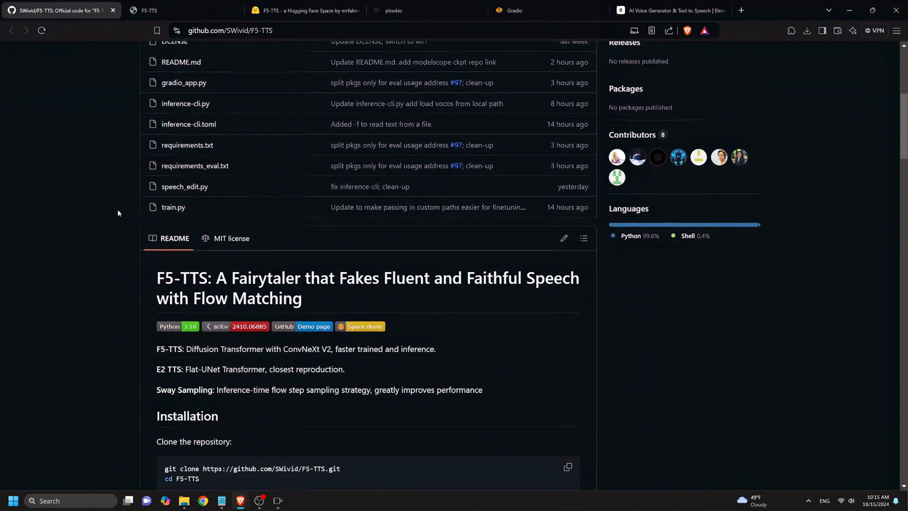
Scroll down the F5-TTS README to reach the project page link.
{"action": "scroll", "scroll_direction": "down", "scroll_amount": 3}
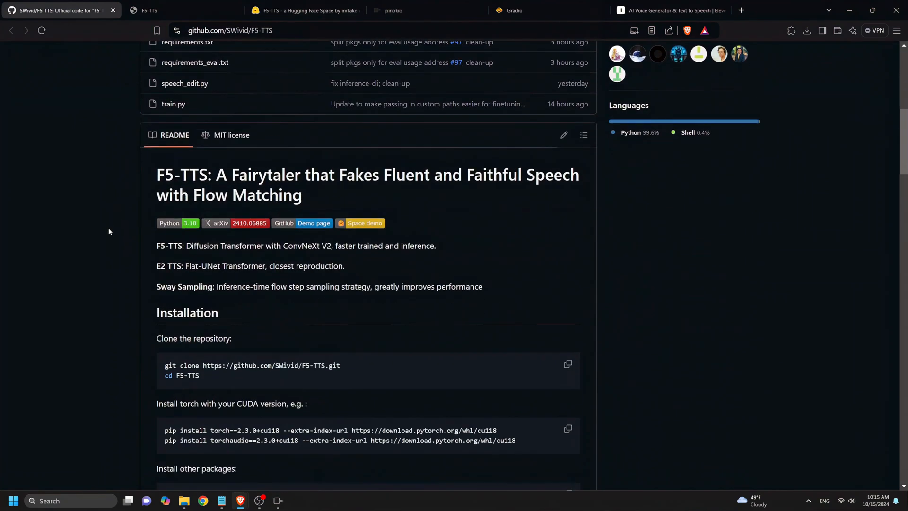
{"action": "scroll", "scroll_direction": "down", "scroll_amount": 3}
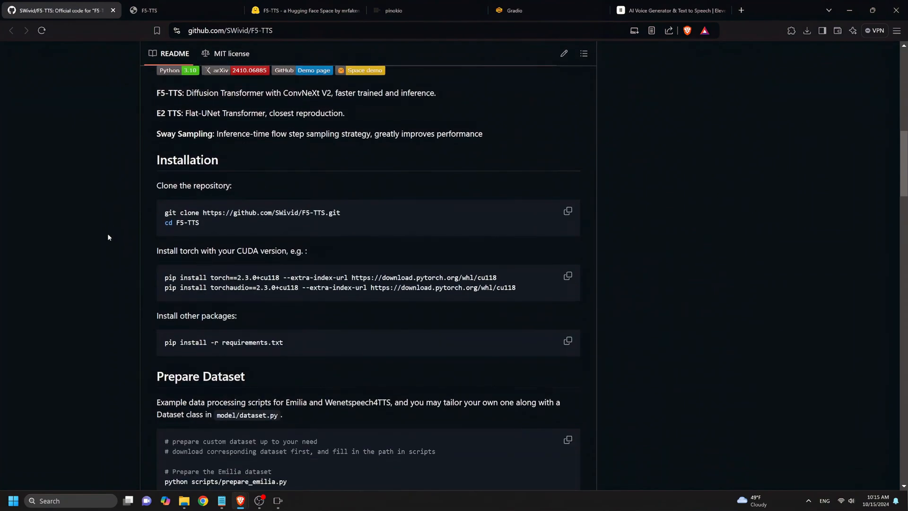
{"action": "scroll", "scroll_direction": "down", "scroll_amount": 3}
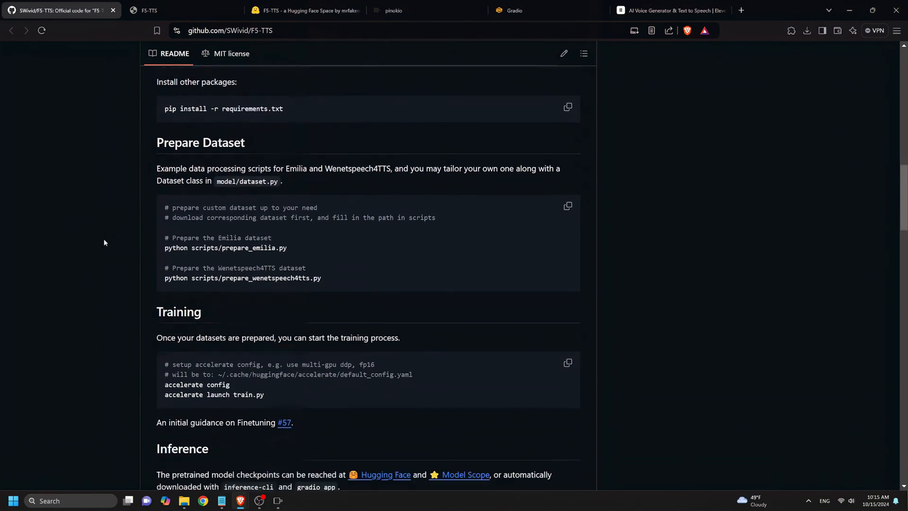
{"action": "scroll", "scroll_direction": "down", "scroll_amount": 3}
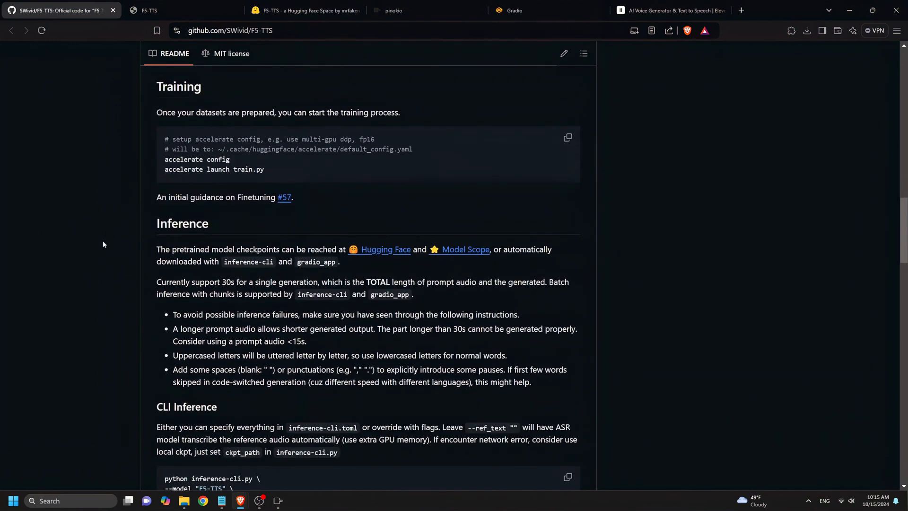
{"action": "scroll", "scroll_direction": "down", "scroll_amount": 3}
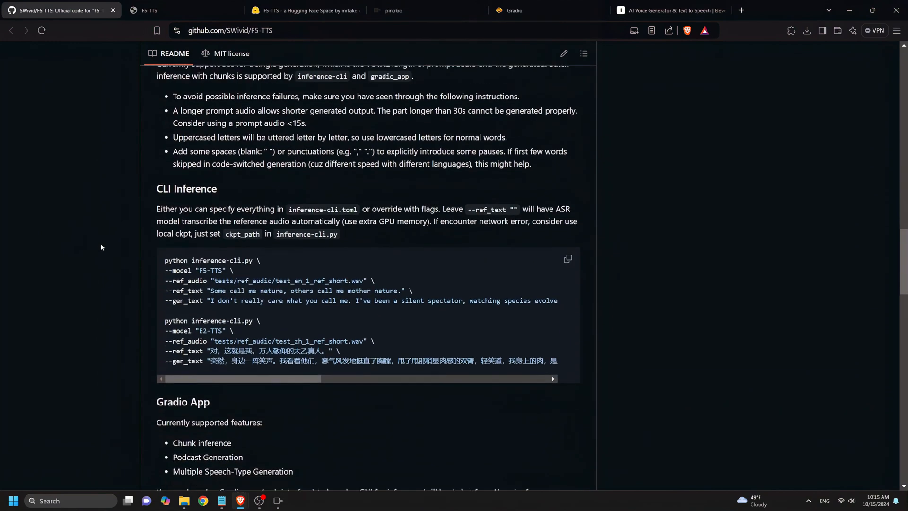
{"action": "scroll", "scroll_direction": "down", "scroll_amount": 3}
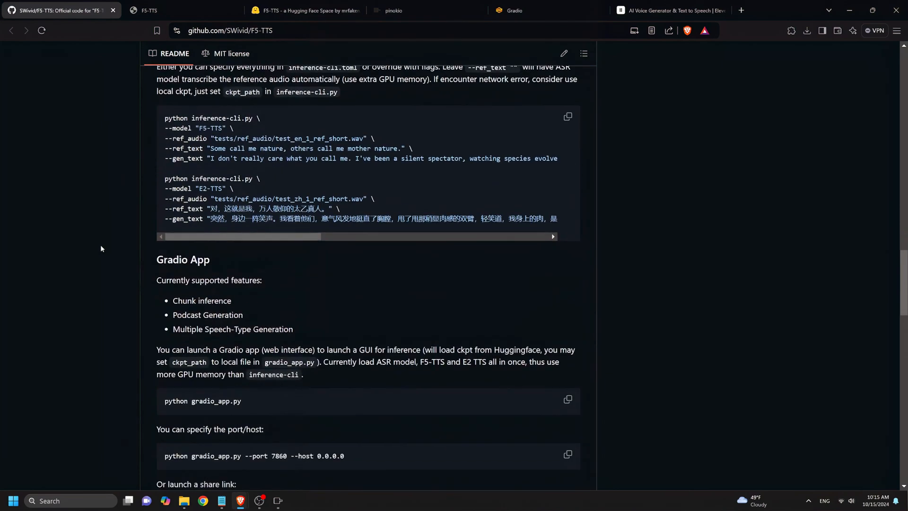
{"action": "scroll", "scroll_direction": "down", "scroll_amount": 3}
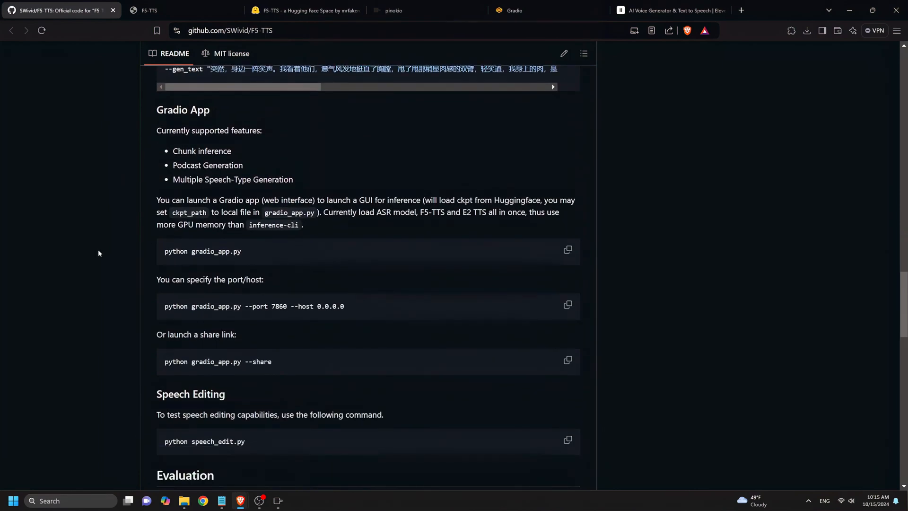
{"action": "scroll", "scroll_direction": "down", "scroll_amount": 3}
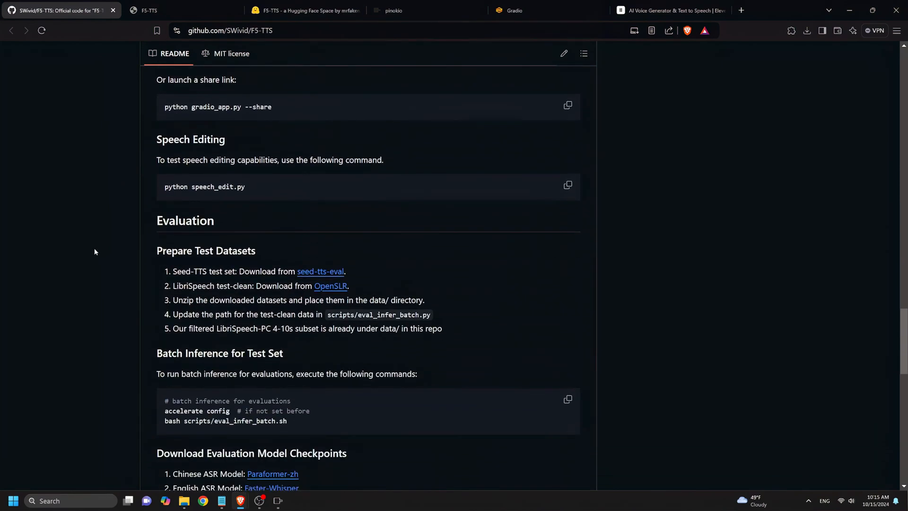
{"action": "scroll", "scroll_direction": "down", "scroll_amount": 3}
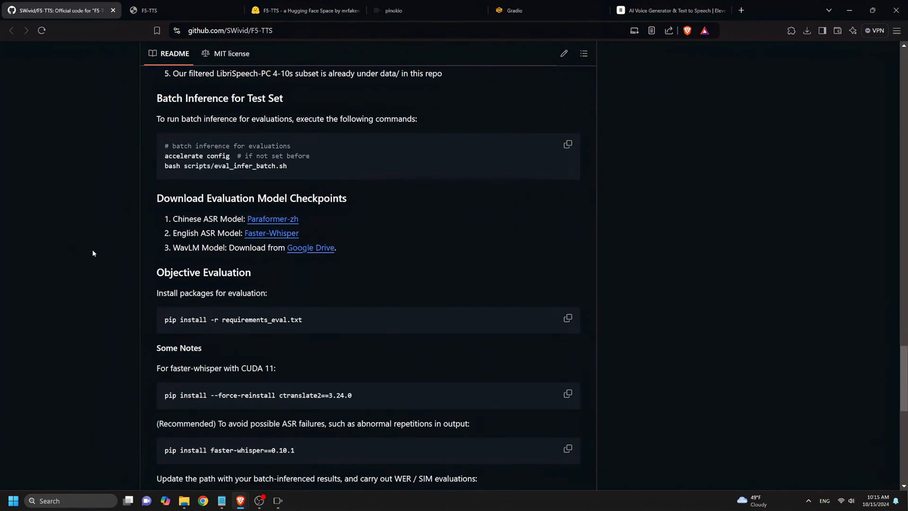
{"action": "scroll", "scroll_direction": "down", "scroll_amount": 3}
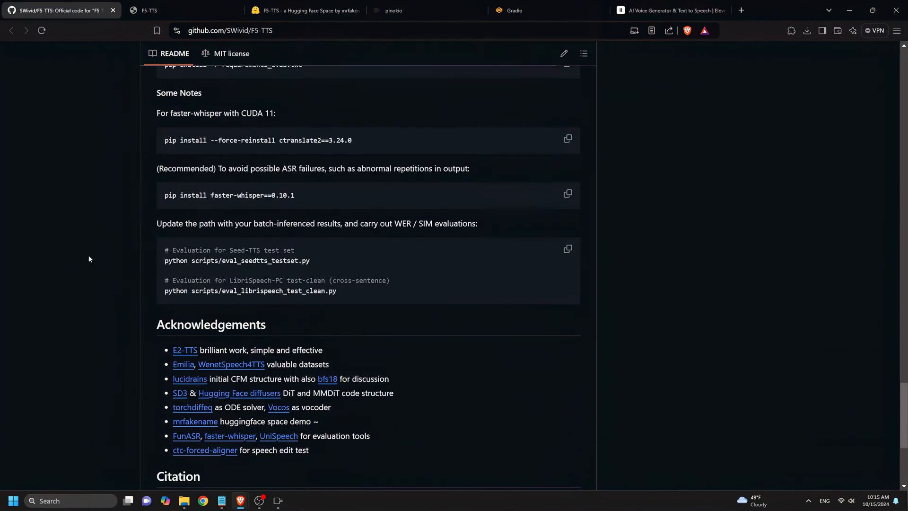
{"action": "scroll", "scroll_direction": "down", "scroll_amount": 3}
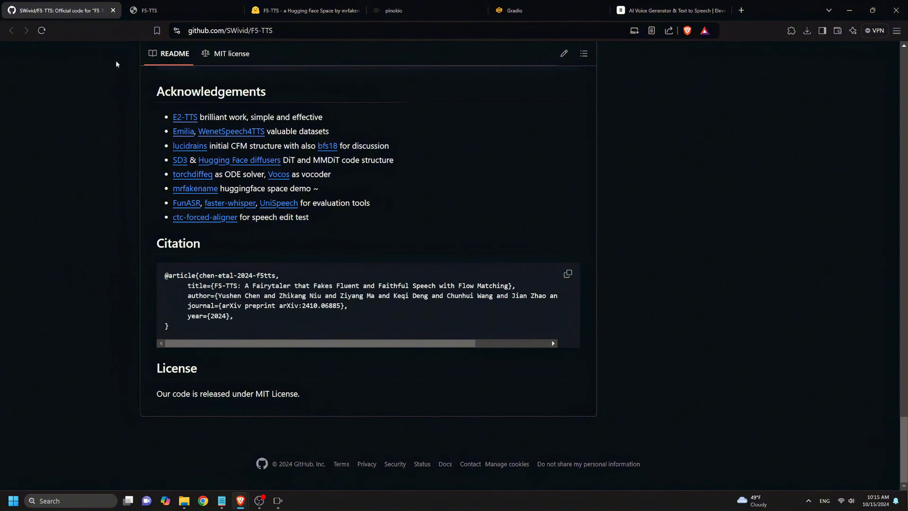
Browse the F5-TTS demo page down through its speed, emotion and Robustness sample tables.
{"action": "left_click", "coordinate": [162, 9]}
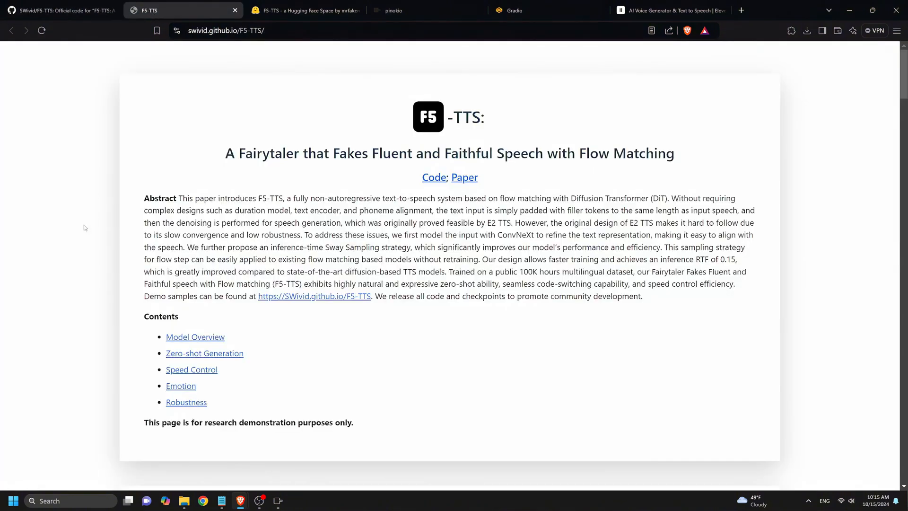
{"action": "scroll", "scroll_direction": "down", "scroll_amount": 3}
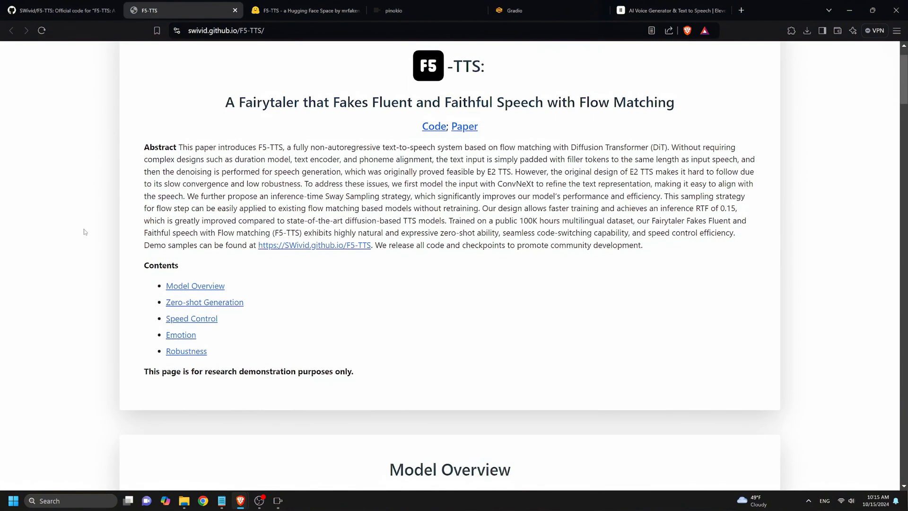
{"action": "scroll", "scroll_direction": "down", "scroll_amount": 3}
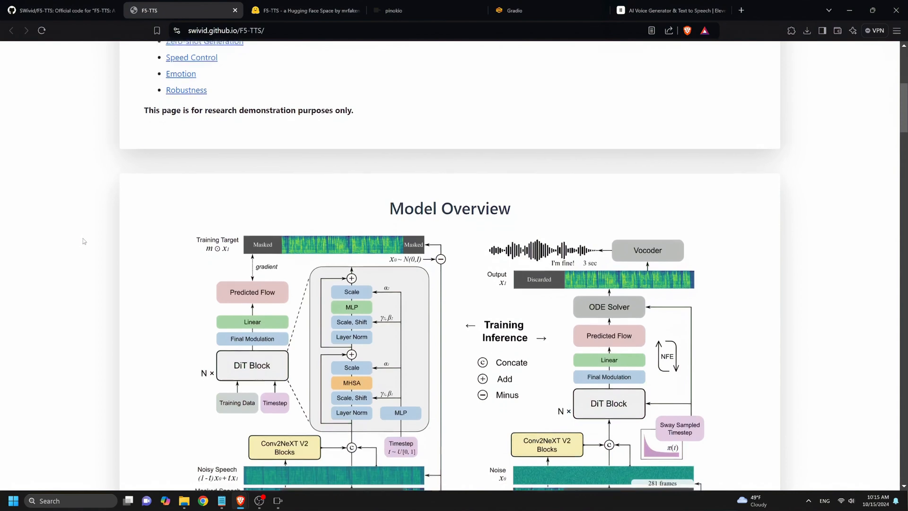
{"action": "scroll", "scroll_direction": "down", "scroll_amount": 3}
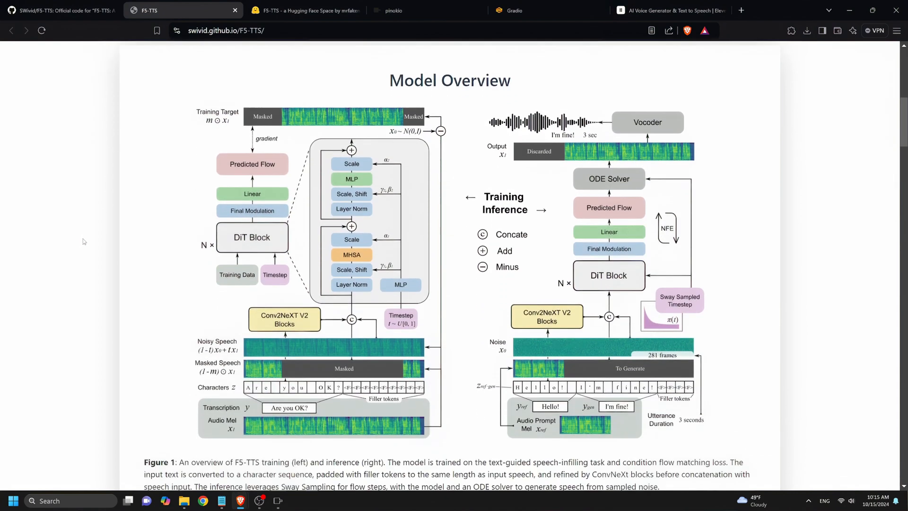
{"action": "scroll", "scroll_direction": "down", "scroll_amount": 3}
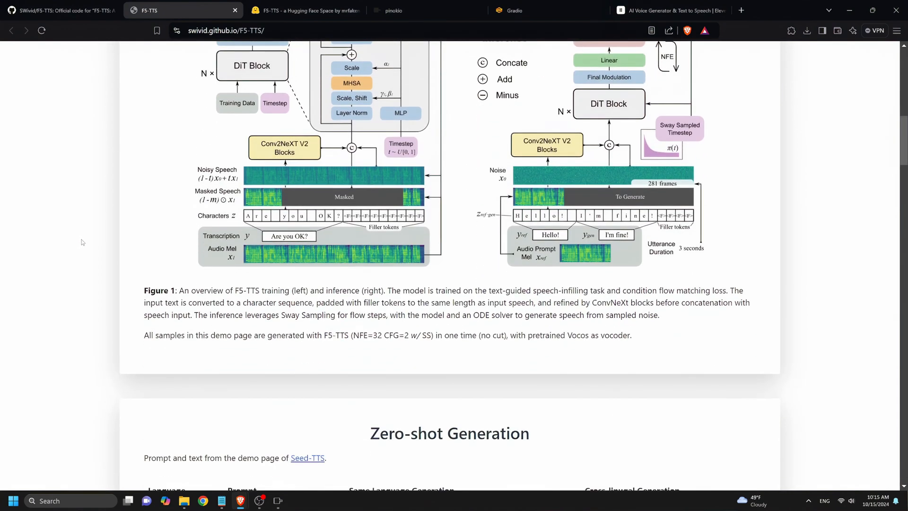
{"action": "scroll", "scroll_direction": "down", "scroll_amount": 3}
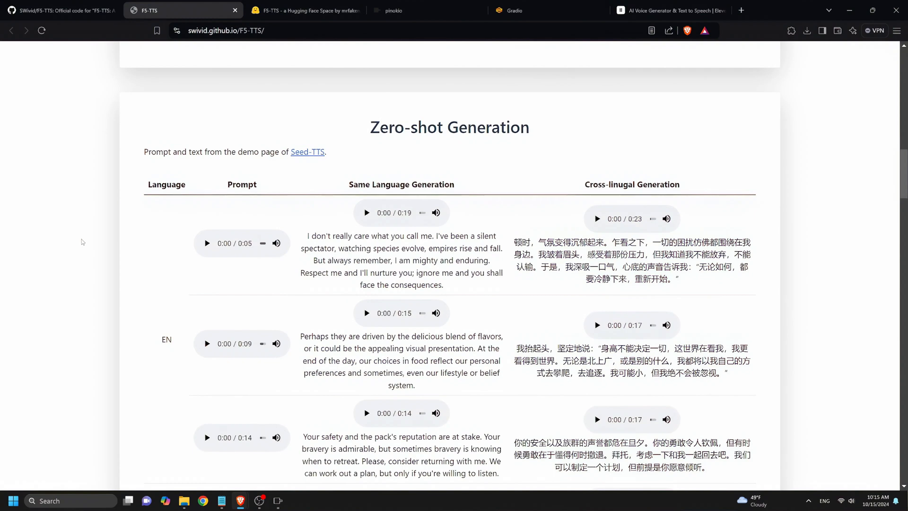
{"action": "scroll", "scroll_direction": "down", "scroll_amount": 3}
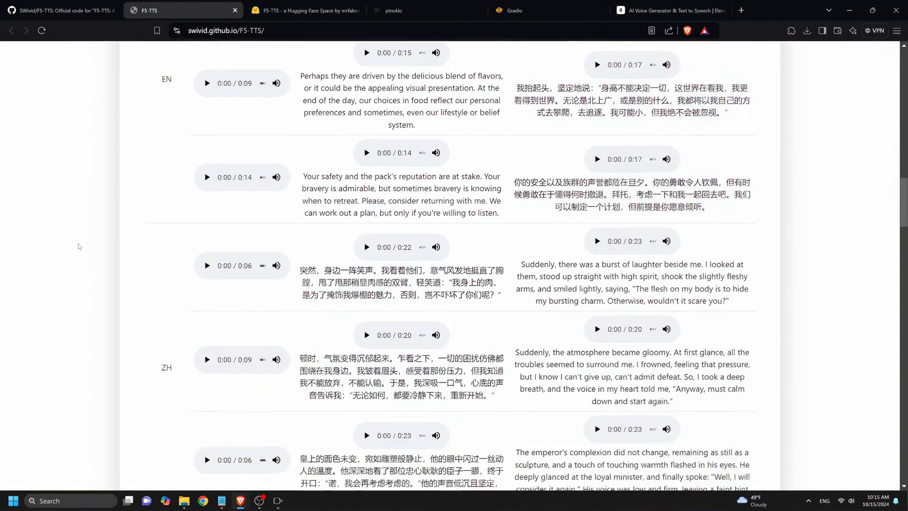
{"action": "scroll", "scroll_direction": "down", "scroll_amount": 3}
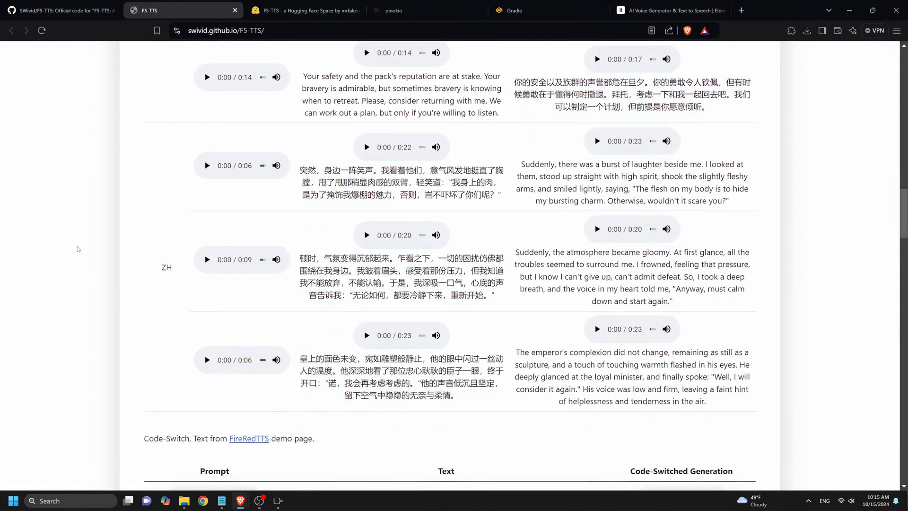
{"action": "scroll", "scroll_direction": "down", "scroll_amount": 3}
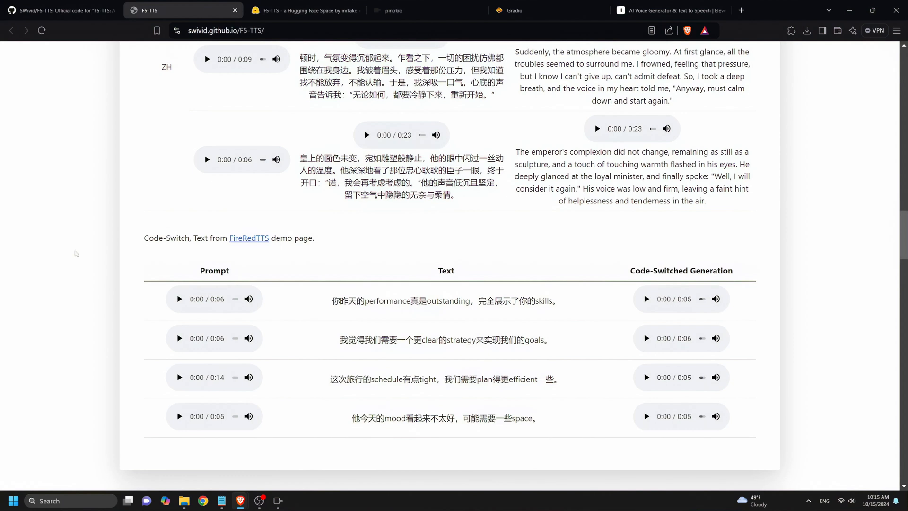
{"action": "scroll", "scroll_direction": "down", "scroll_amount": 3}
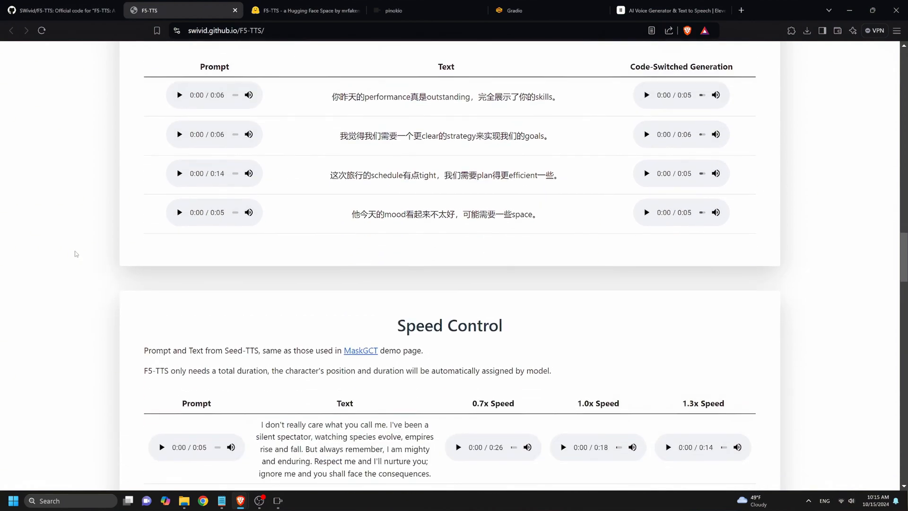
{"action": "scroll", "scroll_direction": "down", "scroll_amount": 3}
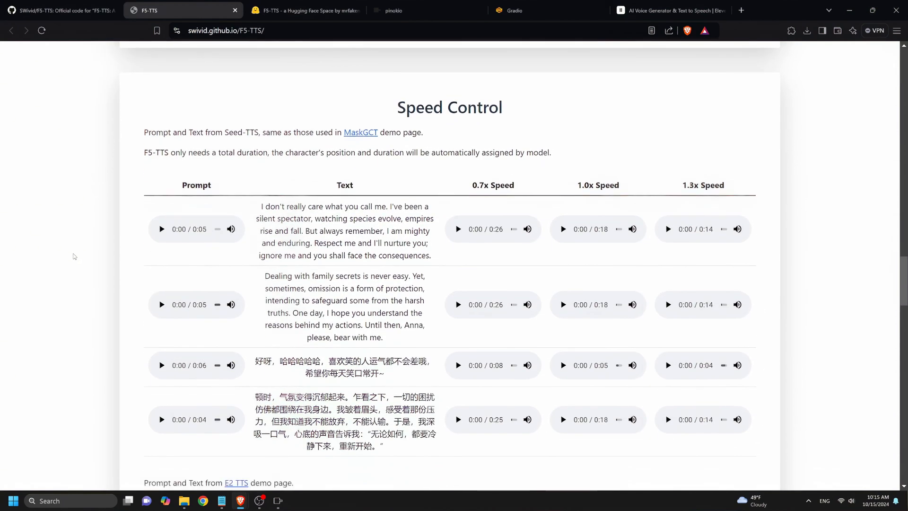
{"action": "scroll", "scroll_direction": "down", "scroll_amount": 3}
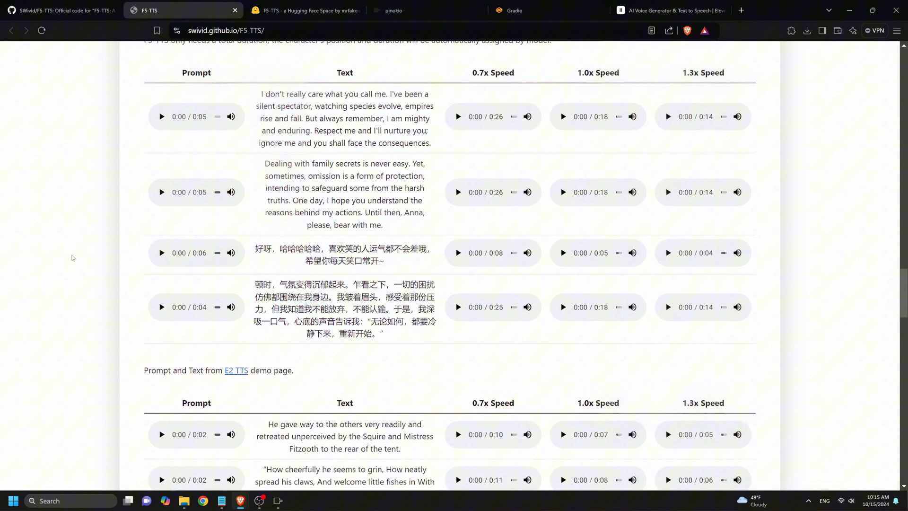
{"action": "scroll", "scroll_direction": "down", "scroll_amount": 3}
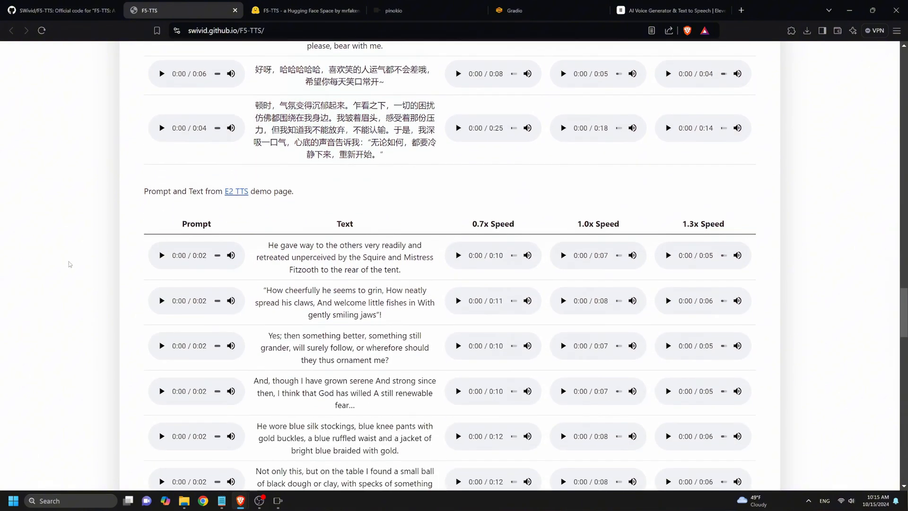
{"action": "scroll", "scroll_direction": "down", "scroll_amount": 3}
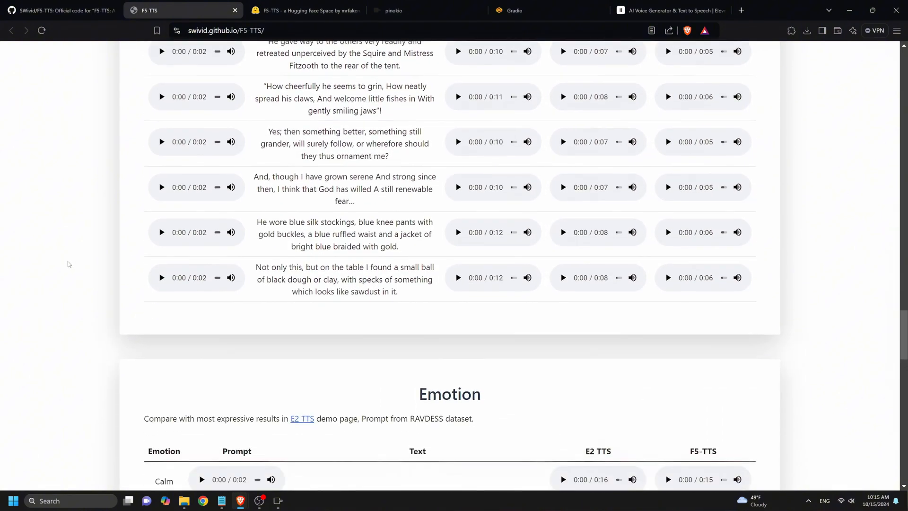
{"action": "scroll", "scroll_direction": "down", "scroll_amount": 3}
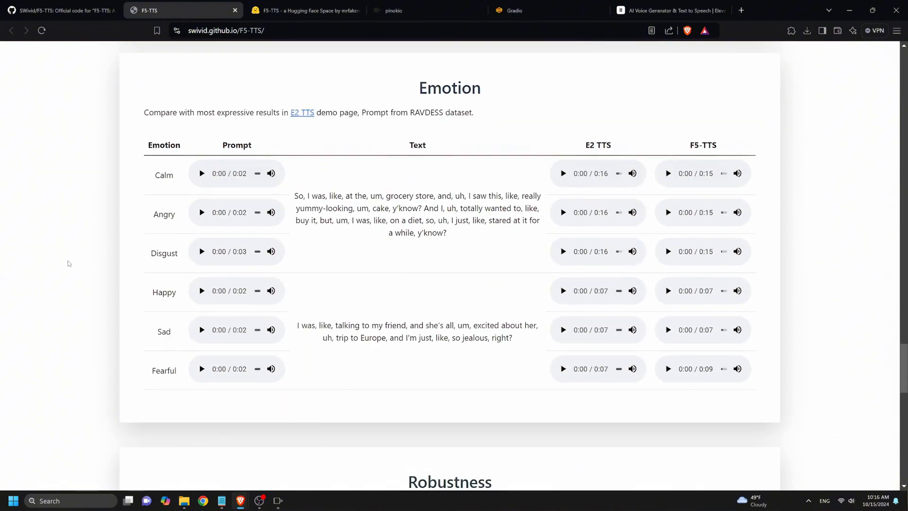
{"action": "scroll", "scroll_direction": "down", "scroll_amount": 3}
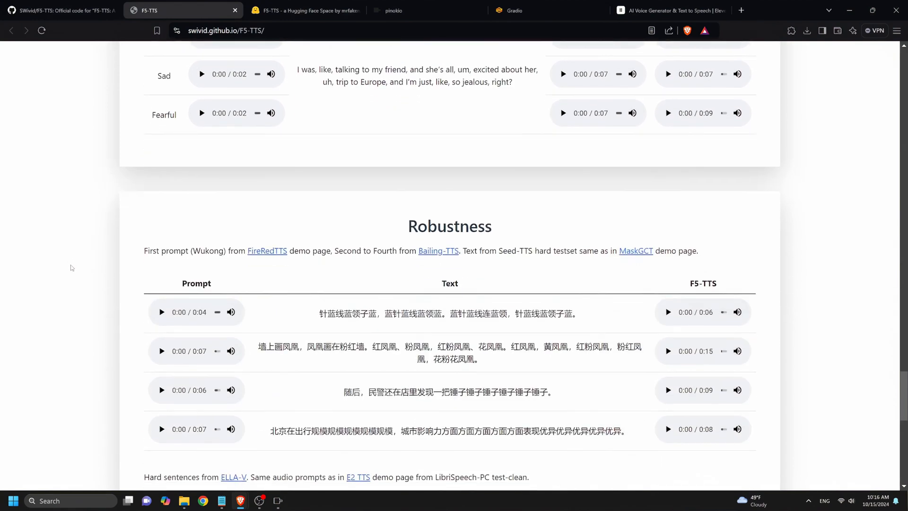
{"action": "scroll", "scroll_direction": "down", "scroll_amount": 3}
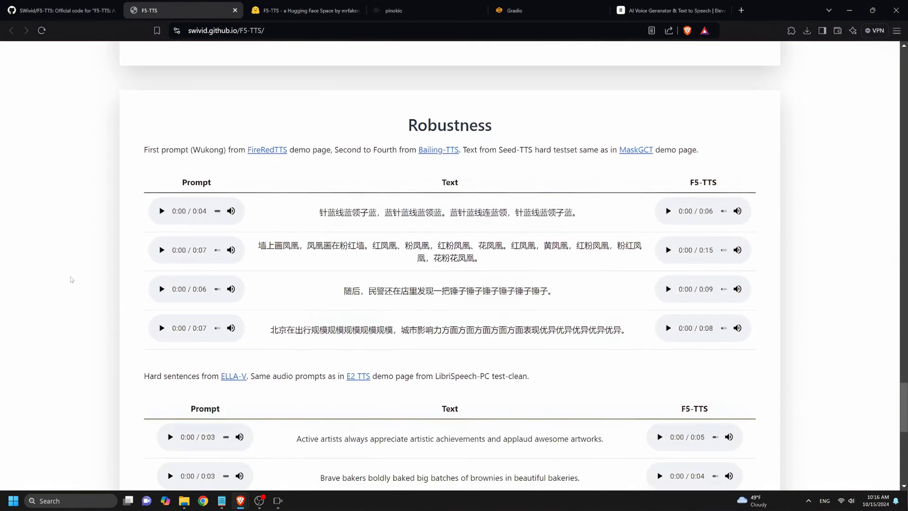
{"action": "scroll", "scroll_direction": "down", "scroll_amount": 3}
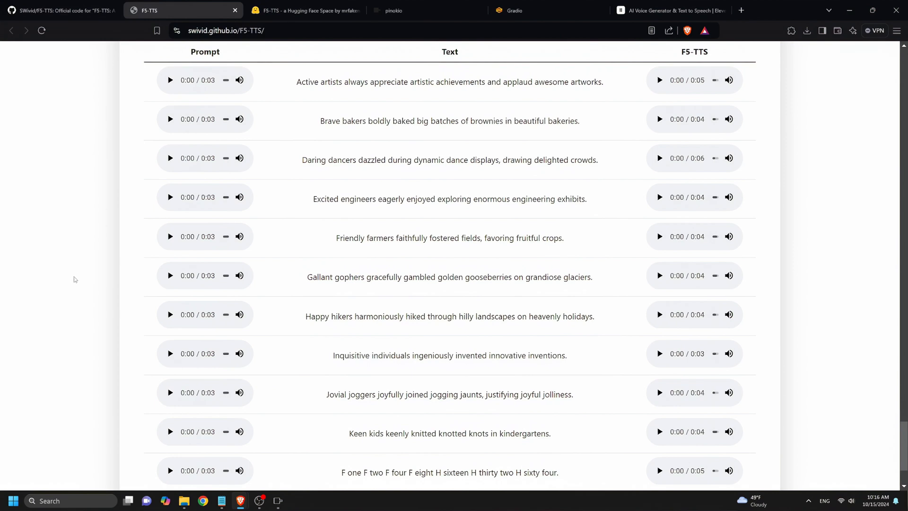
{"action": "scroll", "scroll_direction": "down", "scroll_amount": 3}
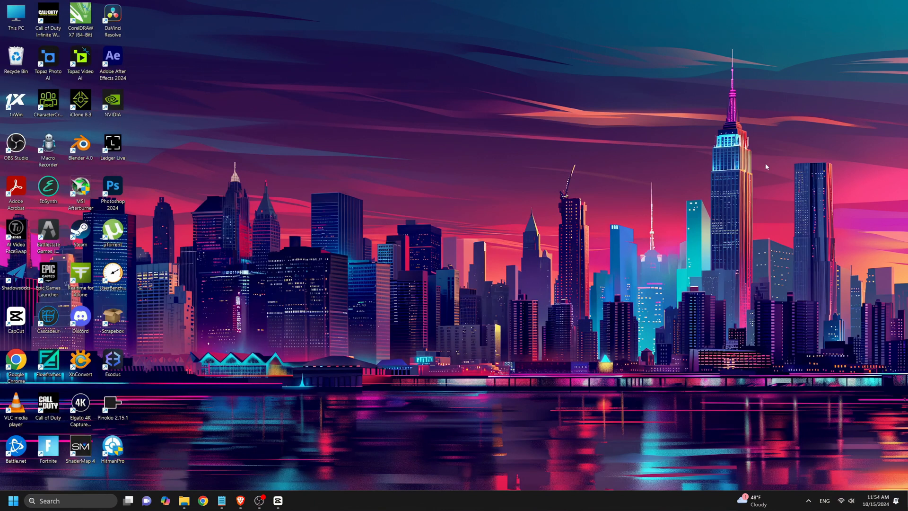
{"action": "mouse_move", "coordinate": [413, 348]}
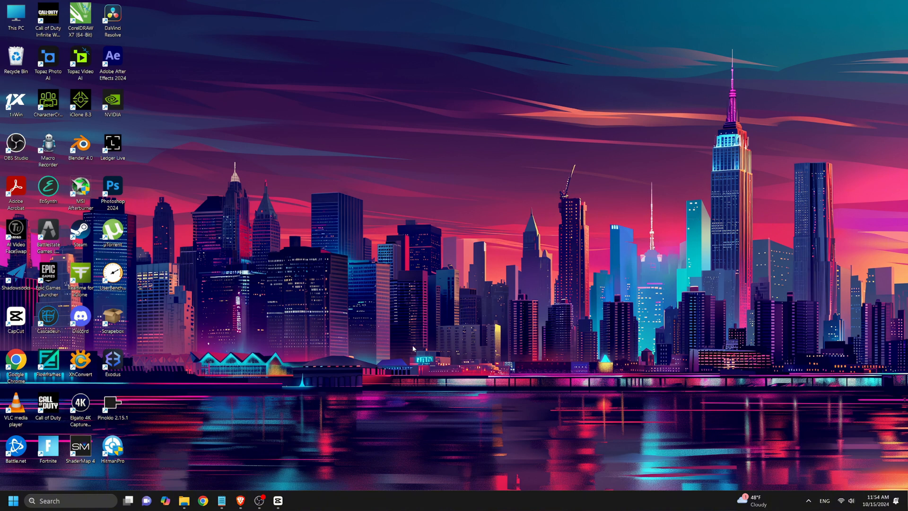
{"action": "mouse_move", "coordinate": [404, 352]}
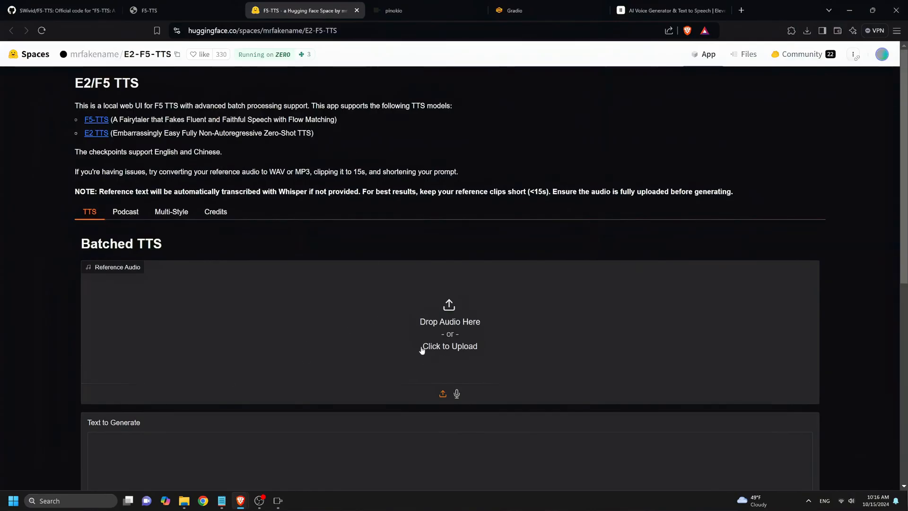
Look over the E2-F5-TTS Space's batched TTS page, then switch to the Pinokio website.
{"action": "scroll", "scroll_direction": "down", "scroll_amount": 3}
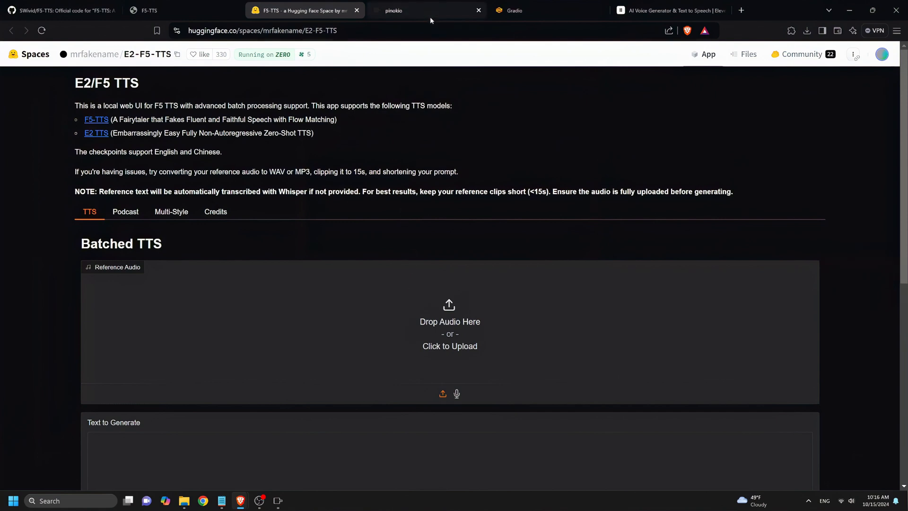
{"action": "left_click", "coordinate": [428, 9]}
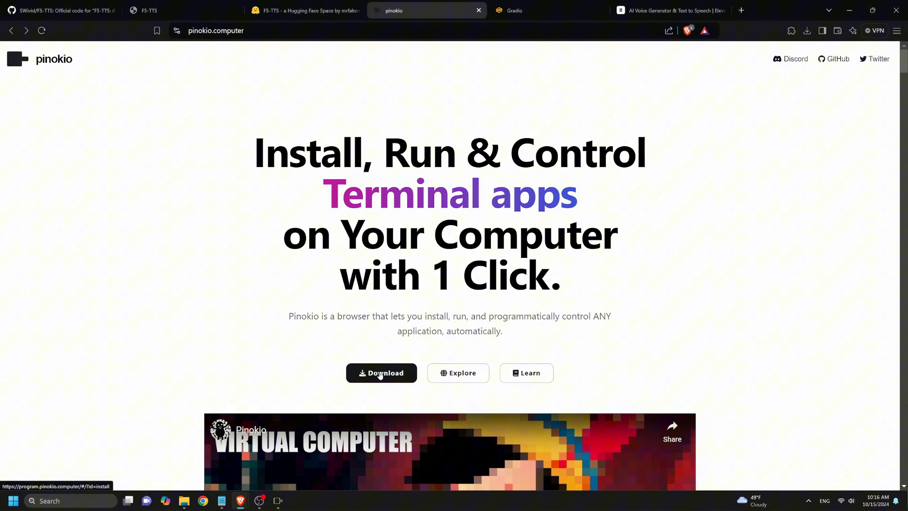
Go to Pinokio's Download page and jump to the Windows install steps.
{"action": "left_click", "coordinate": [381, 373]}
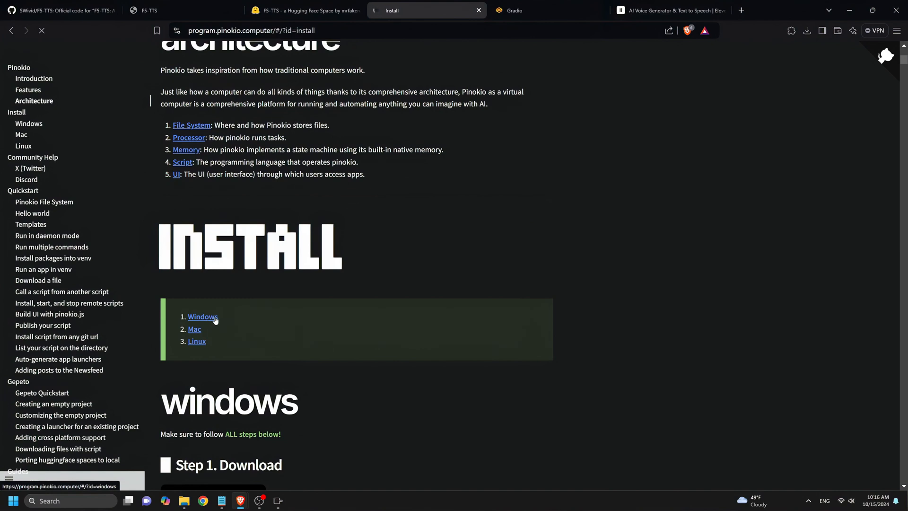
{"action": "left_click", "coordinate": [203, 316]}
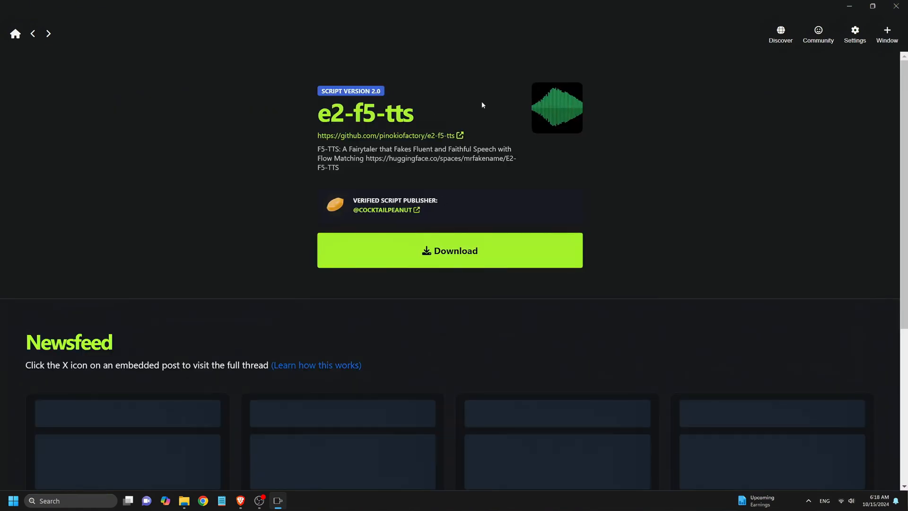
Download and install the e2-f5-tts script, view its Gradio UI at 127.0.0.1:7860, then switch to ElevenLabs.
{"action": "left_click", "coordinate": [450, 250]}
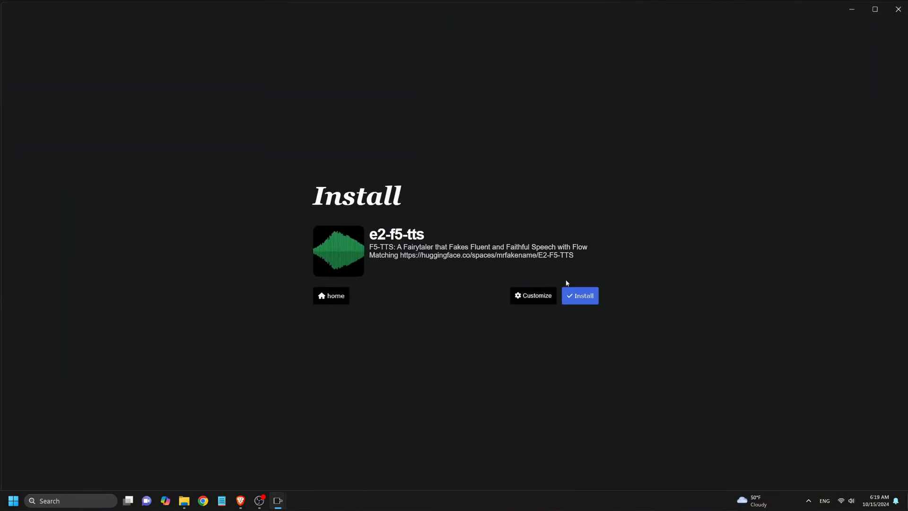
{"action": "left_click", "coordinate": [580, 295]}
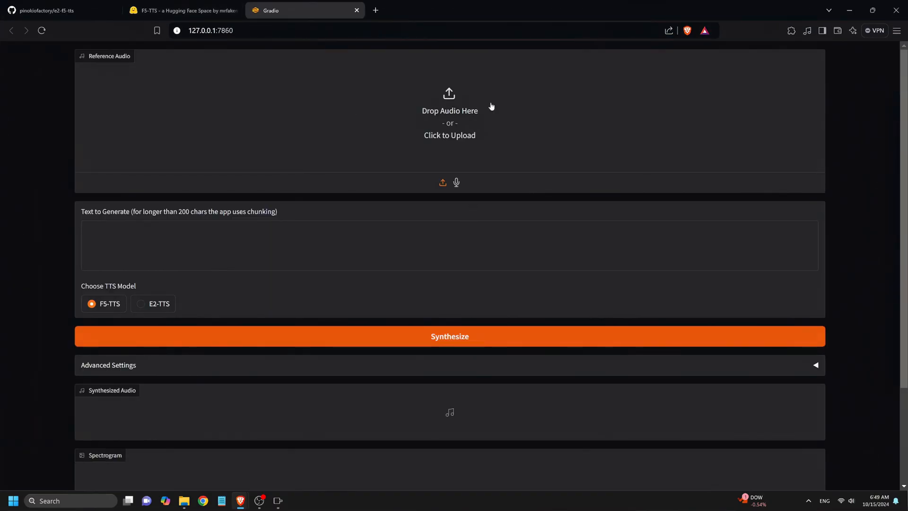
{"action": "left_click", "coordinate": [108, 365]}
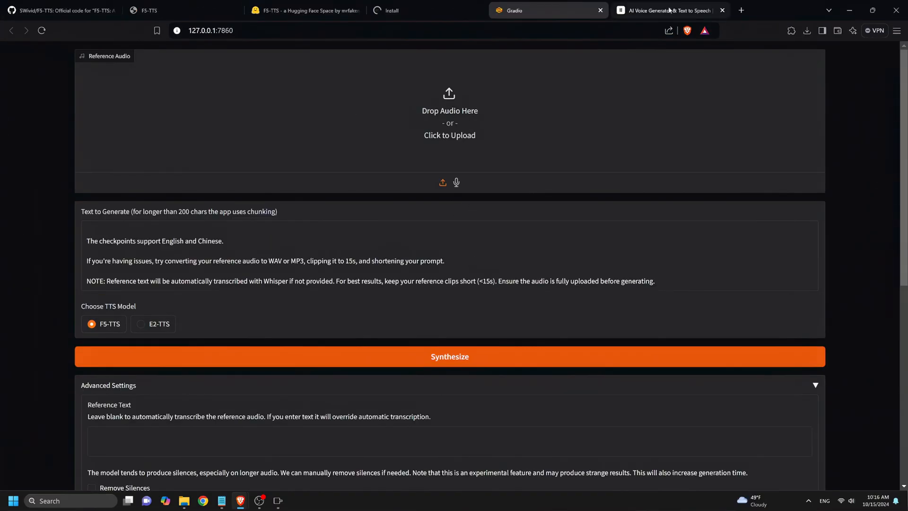
{"action": "left_click", "coordinate": [668, 11]}
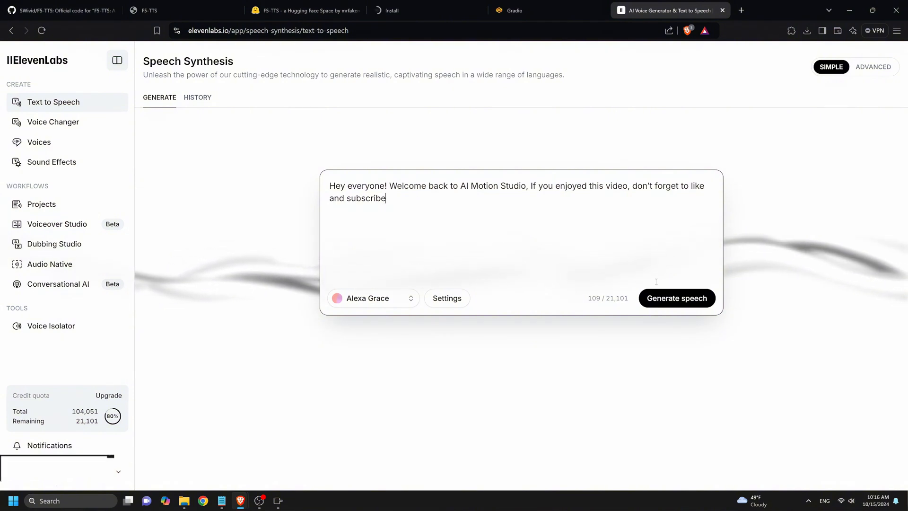
Generate the welcome-back sentence as ElevenLabs speech, play it, and download the audio file.
{"action": "left_click", "coordinate": [677, 298]}
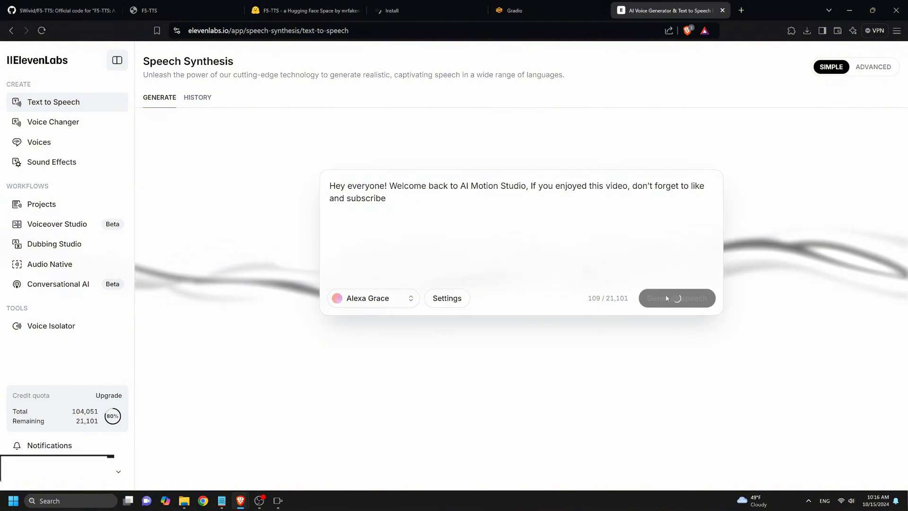
{"action": "left_click", "coordinate": [677, 298]}
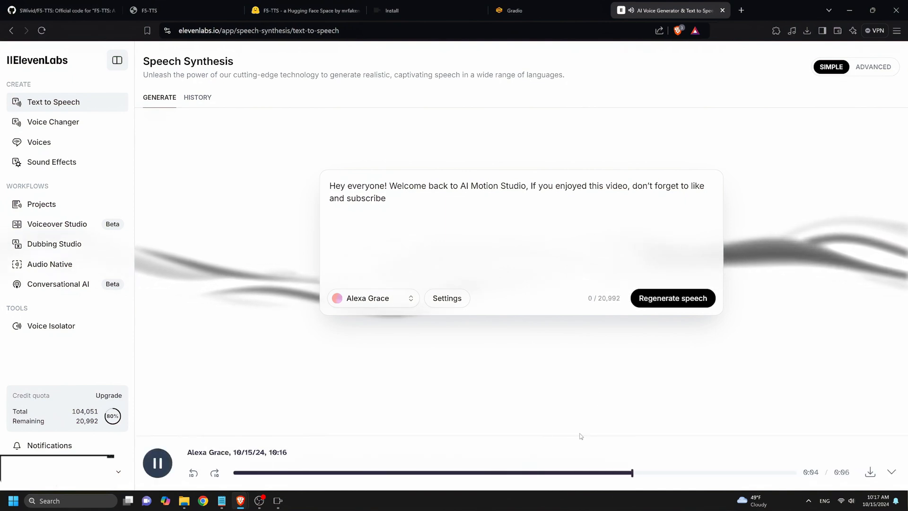
{"action": "left_click", "coordinate": [157, 462]}
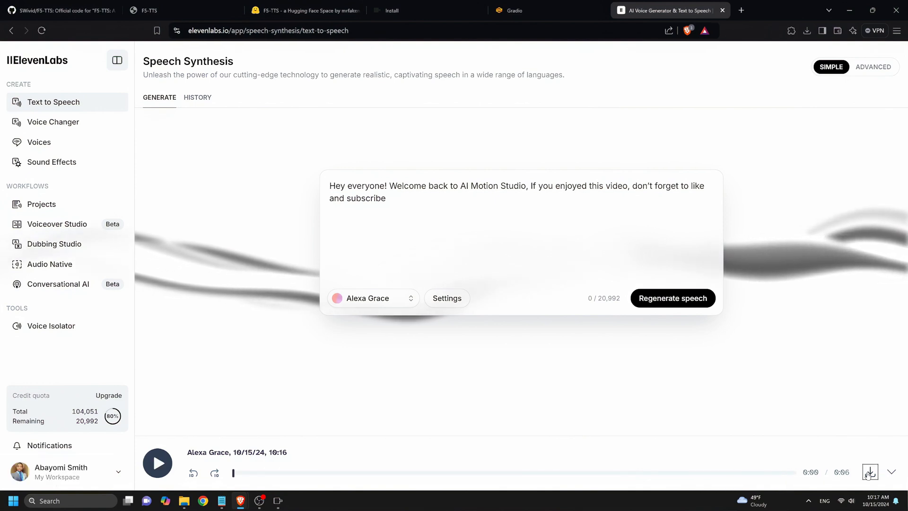
{"action": "left_click", "coordinate": [58, 10]}
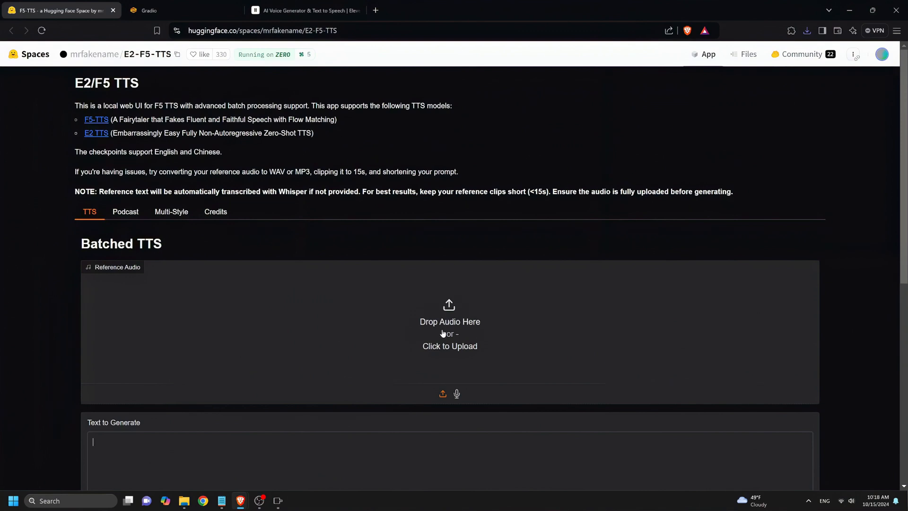
Upload the downloaded ElevenLabs clip from Downloads as the F5-TTS reference audio.
{"action": "left_click", "coordinate": [449, 346]}
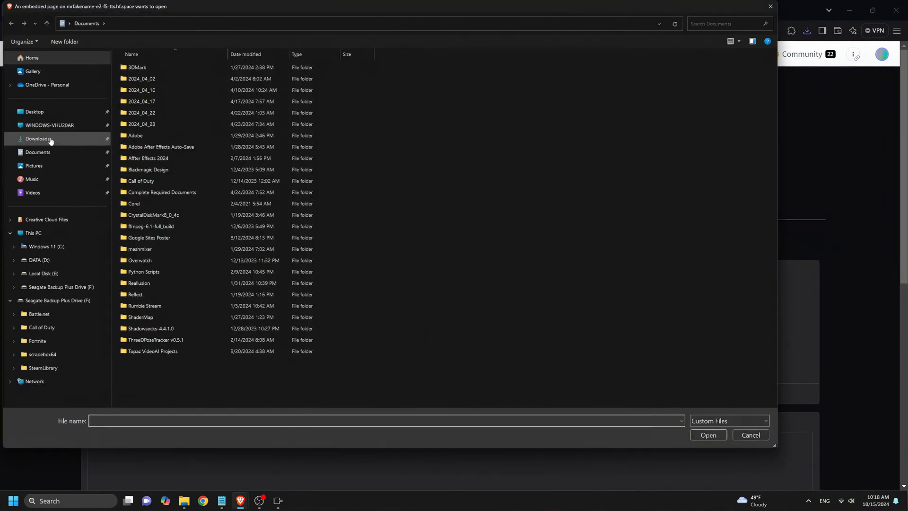
{"action": "left_click", "coordinate": [38, 138]}
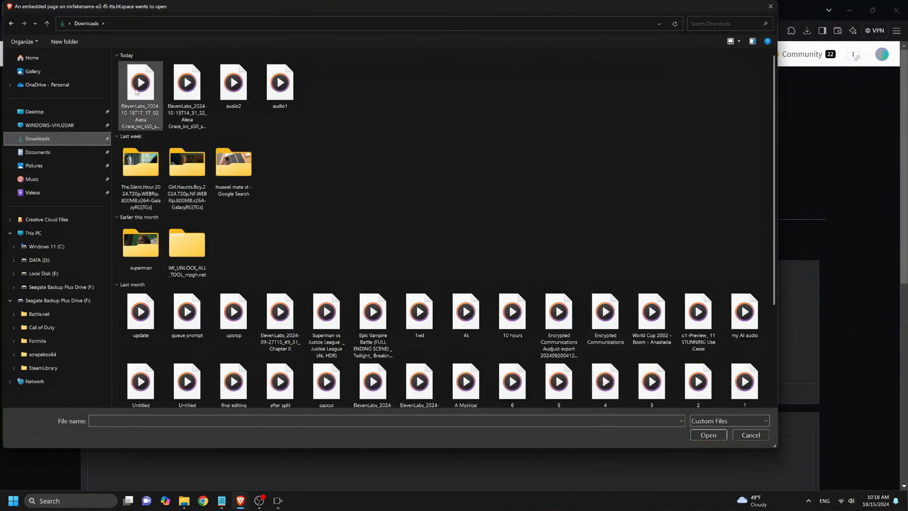
{"action": "double_click", "coordinate": [140, 82]}
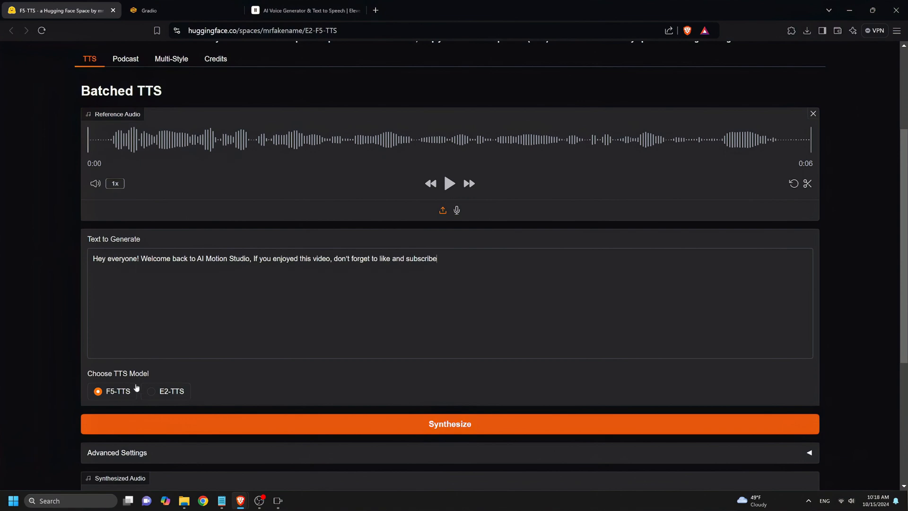
Synthesize the welcome sentence with F5-TTS, then play and pause the result.
{"action": "left_click", "coordinate": [450, 423]}
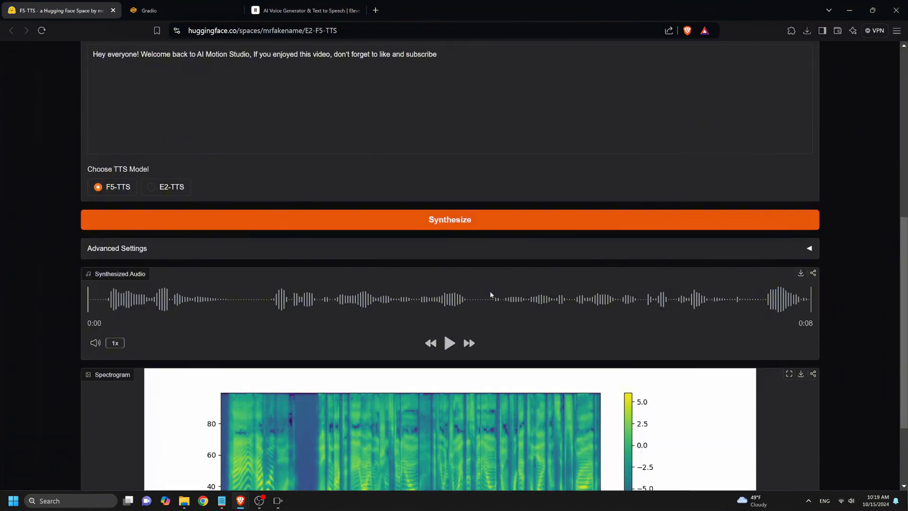
{"action": "left_click", "coordinate": [450, 342]}
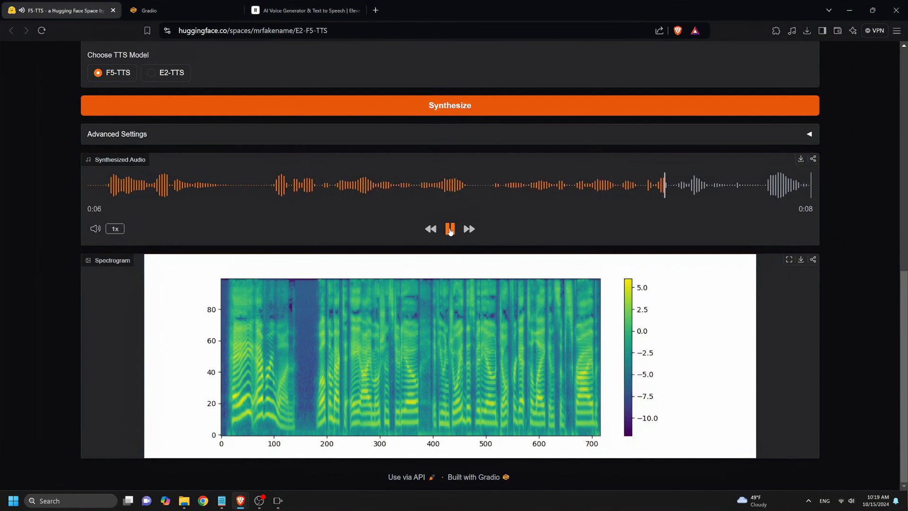
{"action": "left_click", "coordinate": [450, 228]}
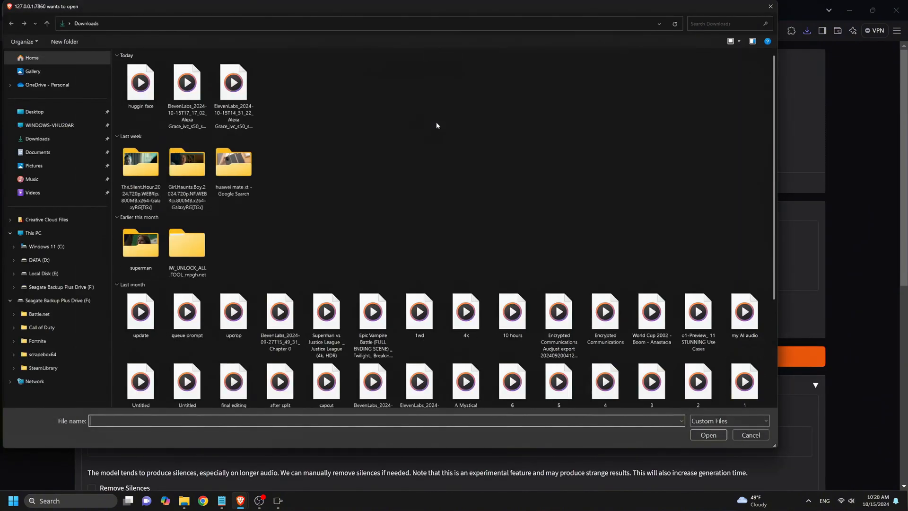
Load the ElevenLabs clip as reference, synthesize the welcome sentence locally with F5-TTS, then choose E2-TTS.
{"action": "left_click", "coordinate": [186, 82]}
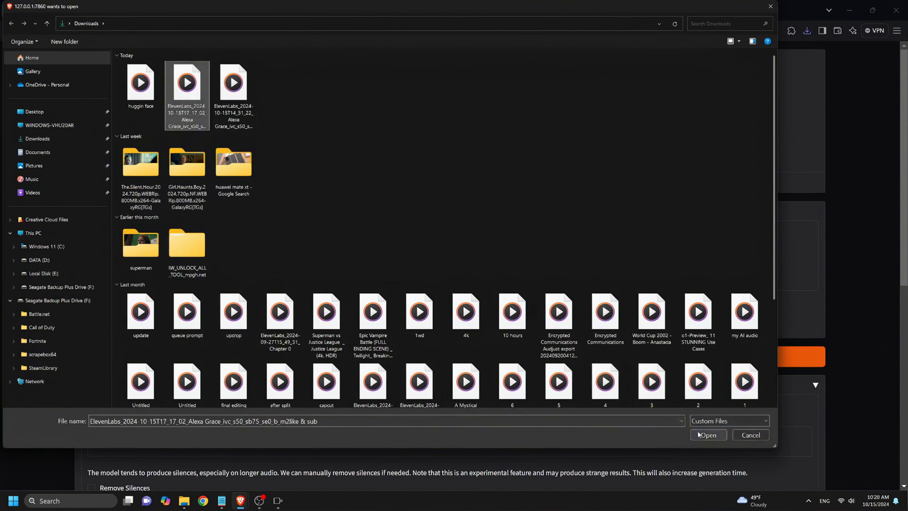
{"action": "left_click", "coordinate": [708, 435]}
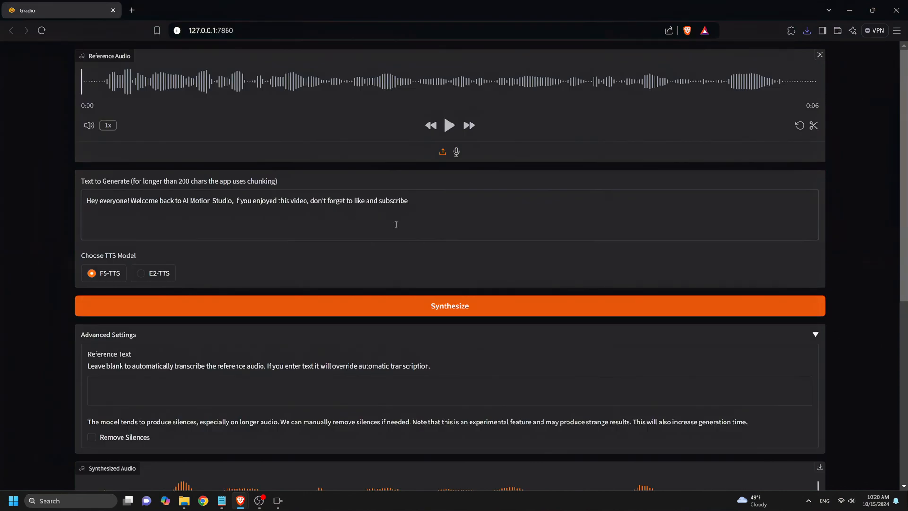
{"action": "left_click", "coordinate": [449, 306]}
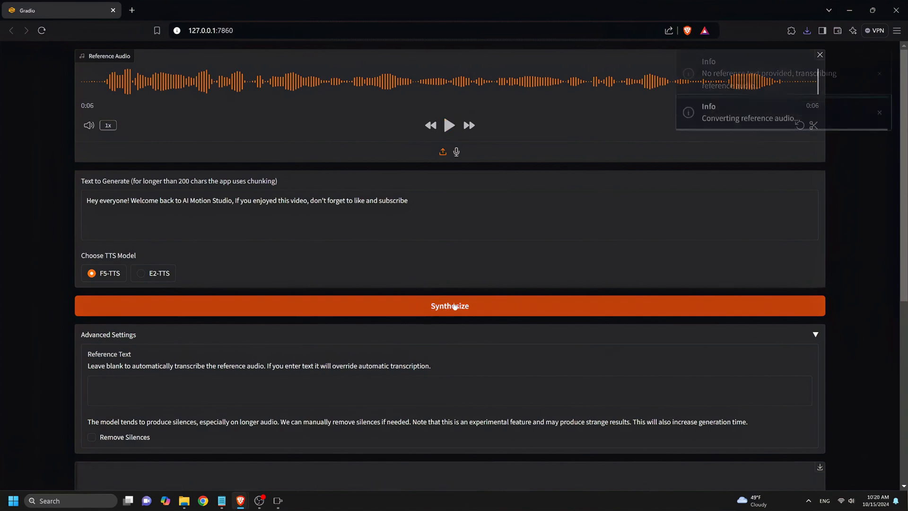
{"action": "left_click", "coordinate": [450, 305]}
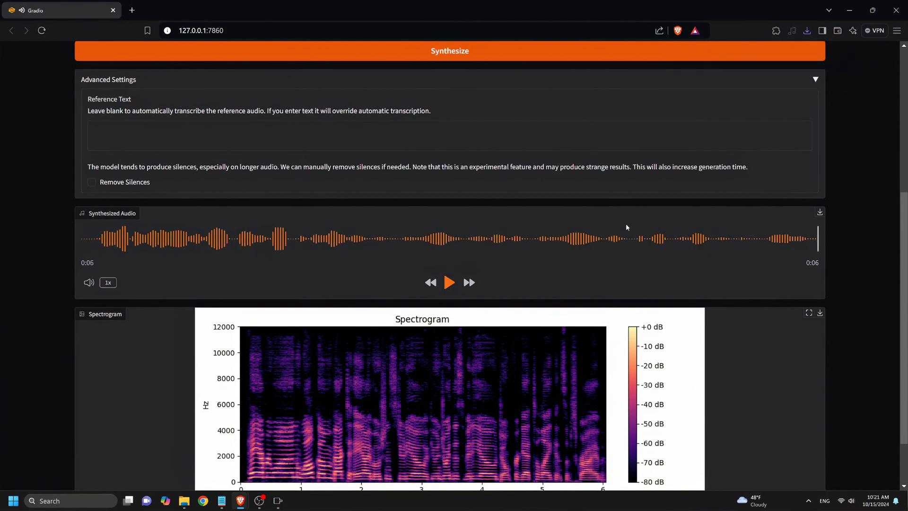
{"action": "left_click", "coordinate": [806, 30]}
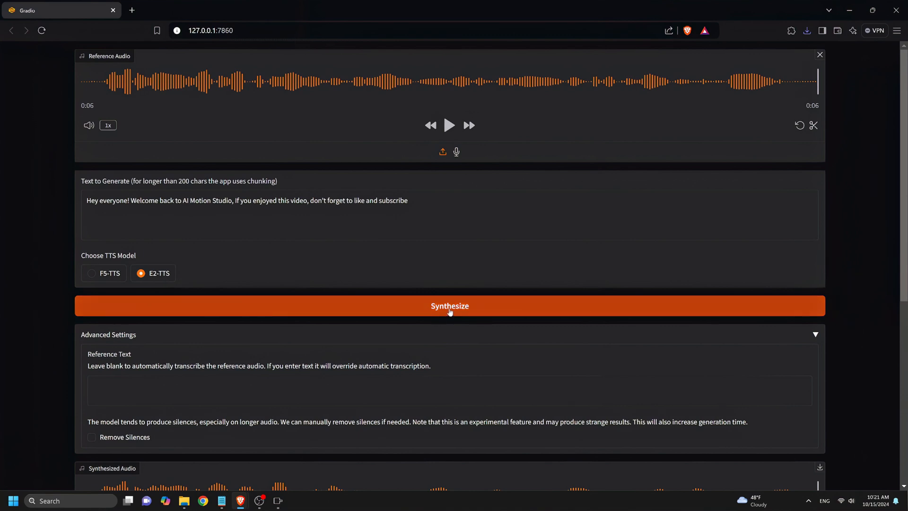
Synthesize the welcome greeting with E2-TTS, play the six-second result, then return to the Hugging Face Space.
{"action": "left_click", "coordinate": [449, 305]}
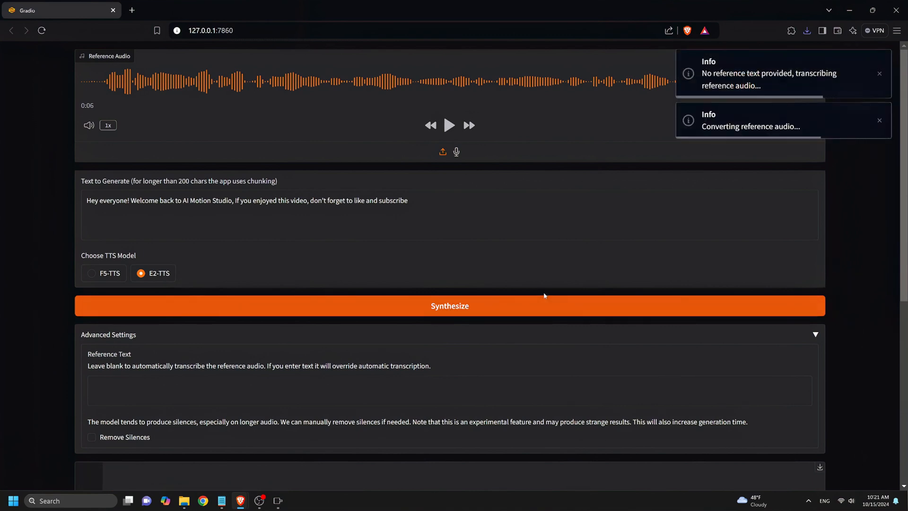
{"action": "left_click", "coordinate": [449, 306]}
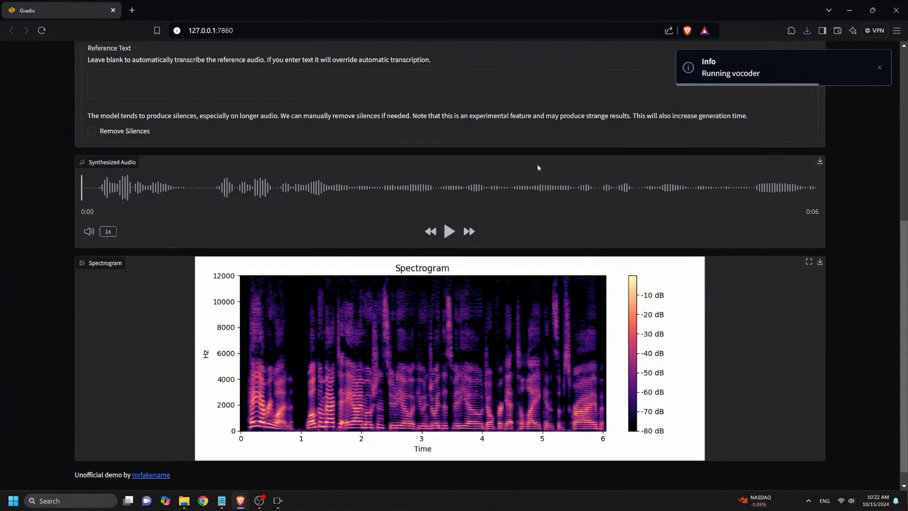
{"action": "left_click", "coordinate": [450, 231]}
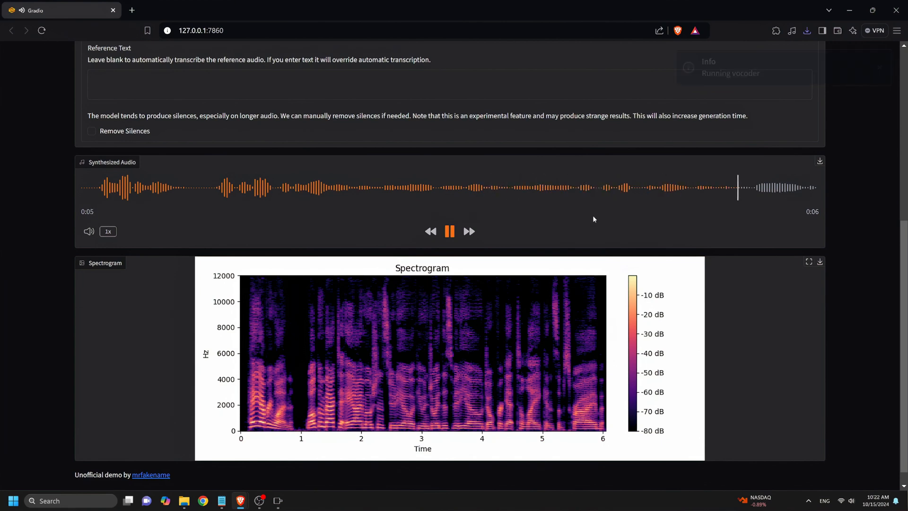
{"action": "left_click", "coordinate": [449, 230]}
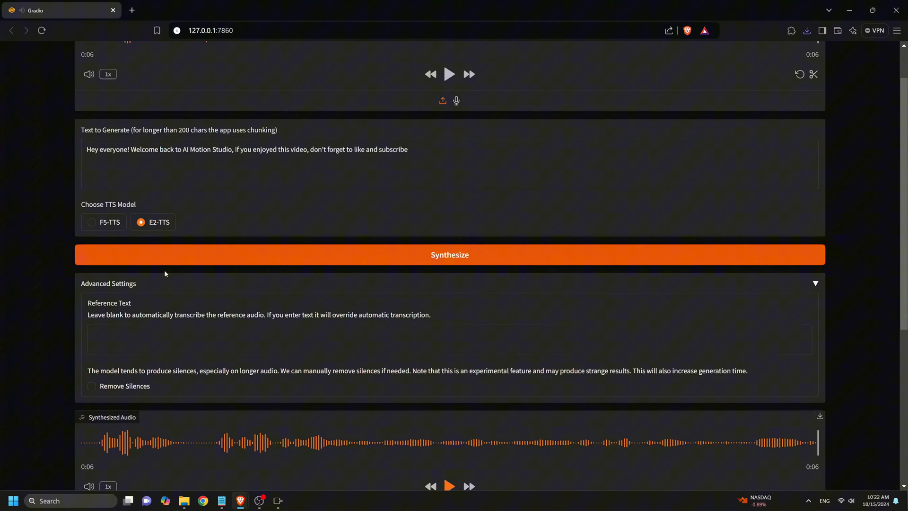
{"action": "scroll", "scroll_direction": "down", "scroll_amount": 3}
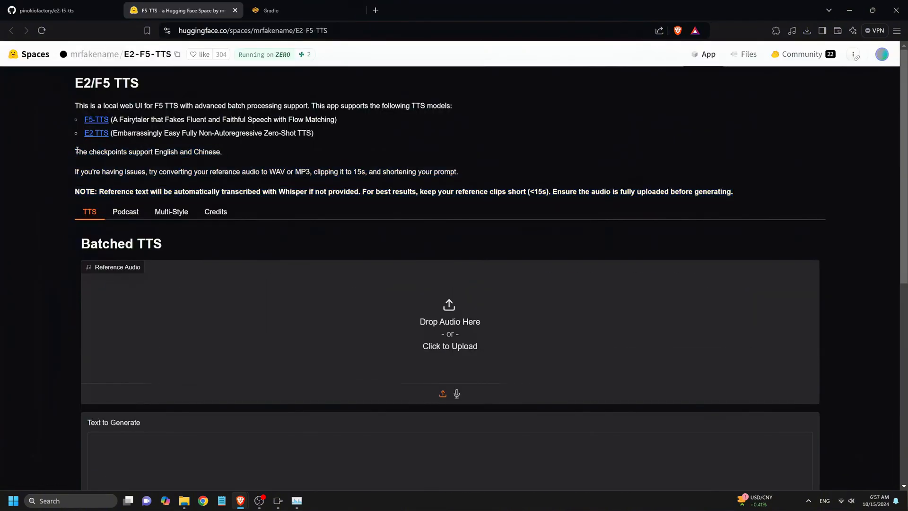
Select and copy the checkpoints, troubleshooting and NOTE paragraphs for pasting into ElevenLabs.
{"action": "left_click_drag", "start_coordinate": [75, 151], "coordinate": [732, 192]}
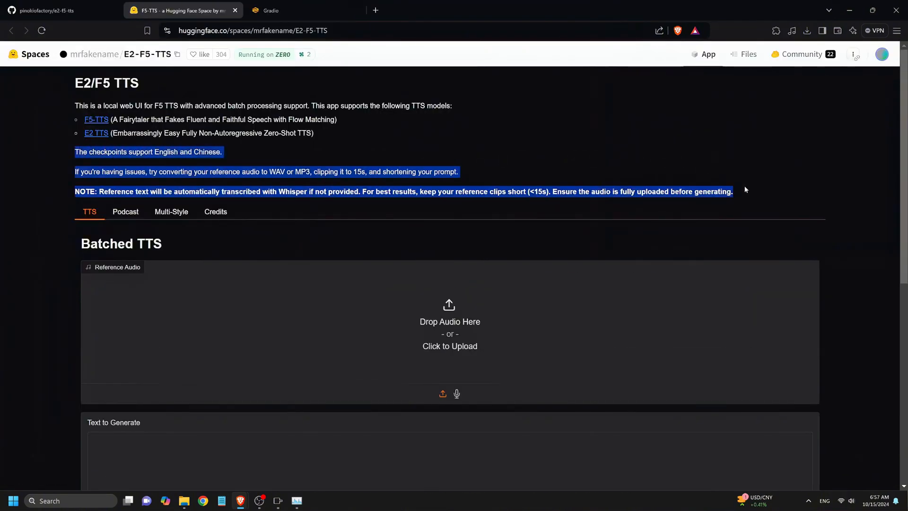
{"action": "left_click", "coordinate": [548, 10]}
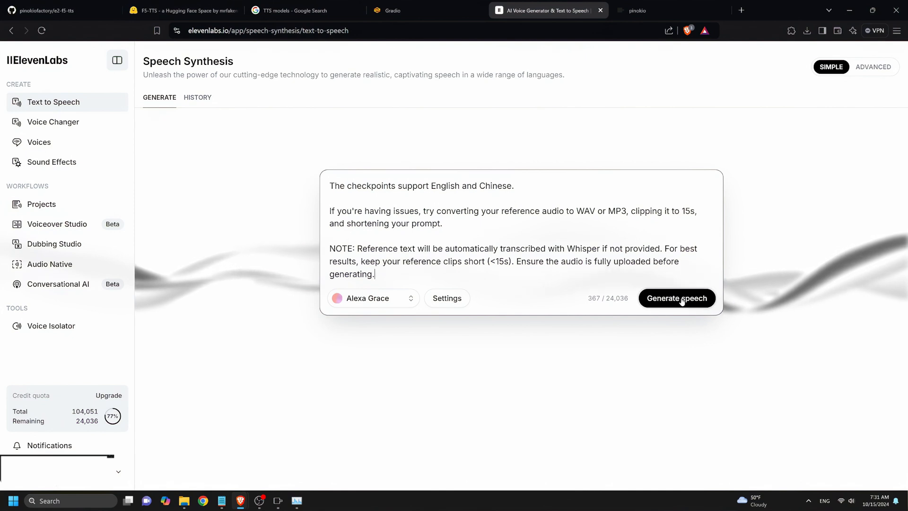
Generate and play the 23-second ElevenLabs speech of the notes, then paste them into the local app.
{"action": "left_click", "coordinate": [676, 298]}
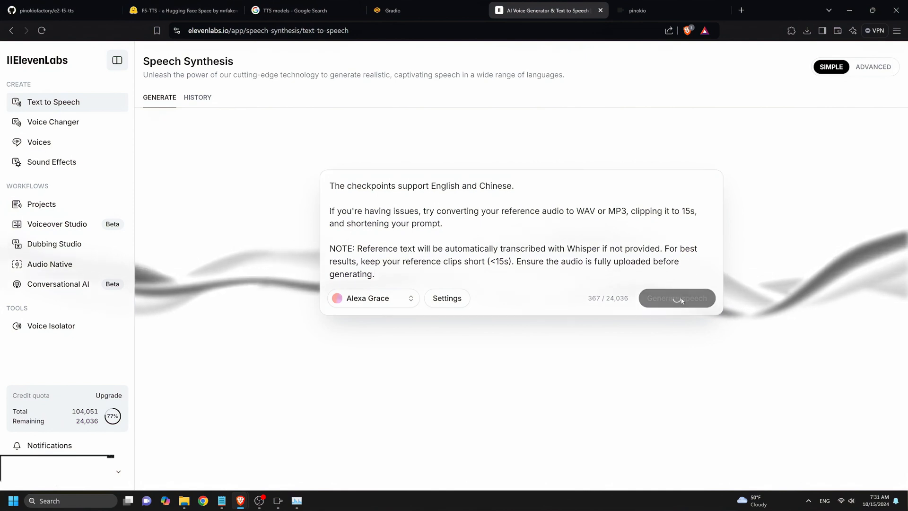
{"action": "left_click", "coordinate": [676, 298]}
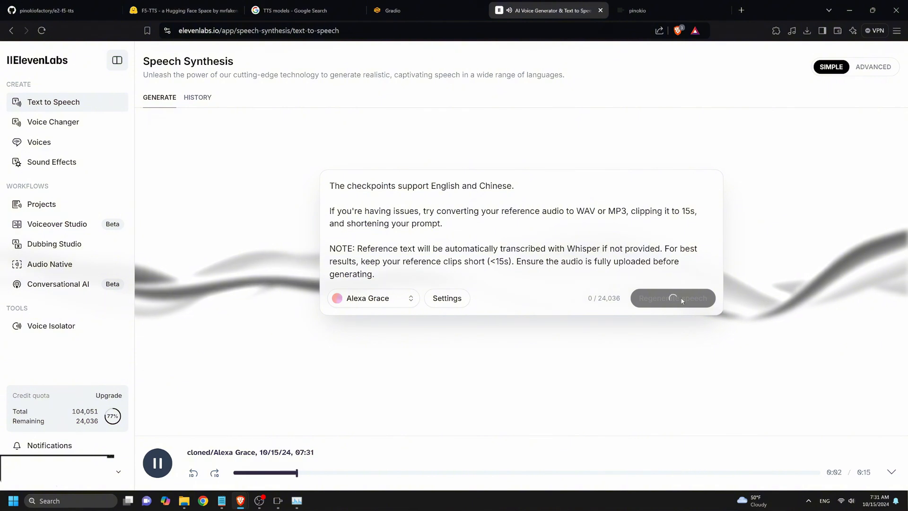
{"action": "left_click", "coordinate": [673, 298]}
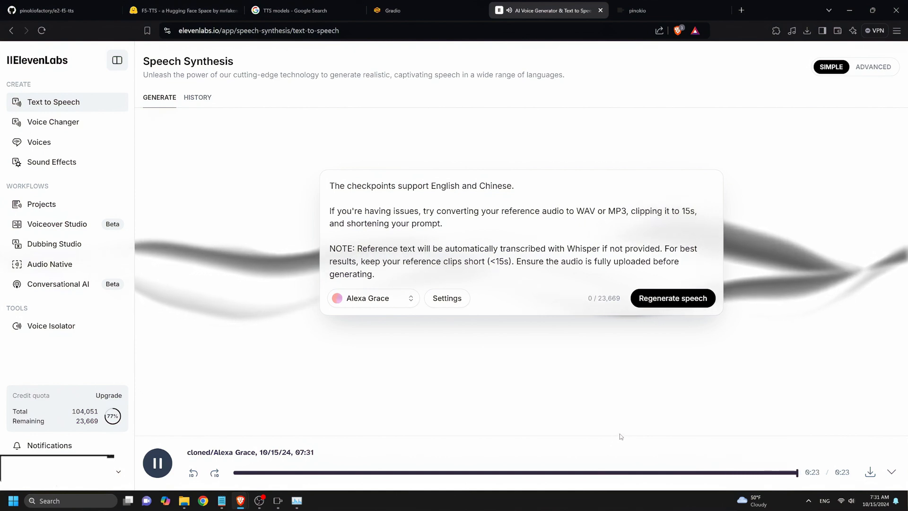
{"action": "left_click", "coordinate": [157, 463]}
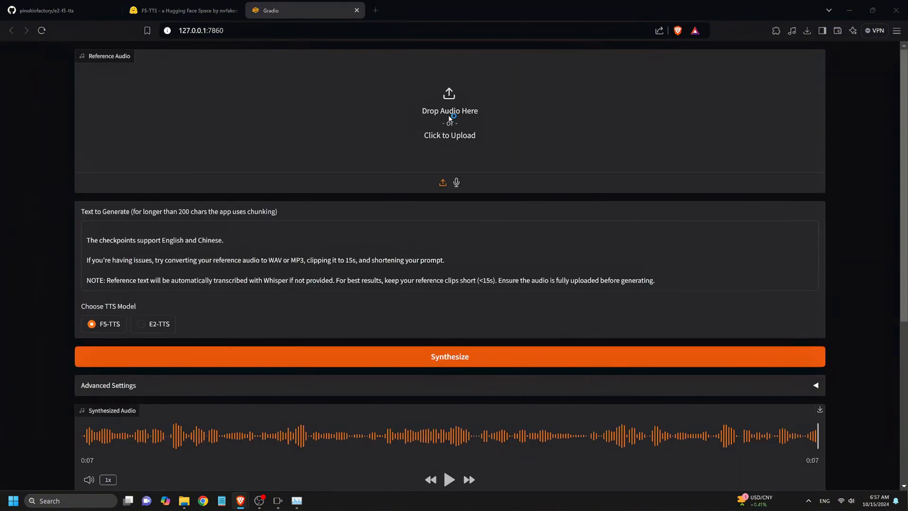
Load a new audio clip as the F5-TTS reference voice.
{"action": "left_click", "coordinate": [450, 122]}
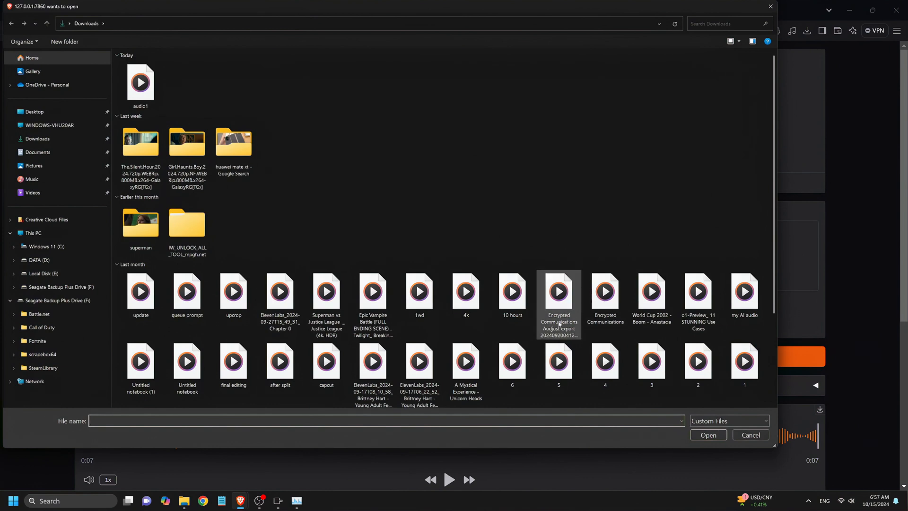
{"action": "left_click", "coordinate": [326, 292]}
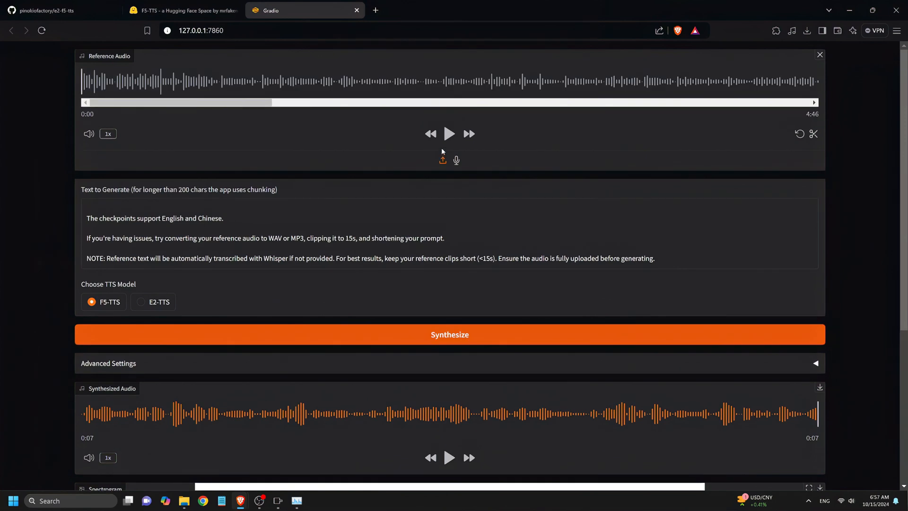
{"action": "mouse_move", "coordinate": [786, 116]}
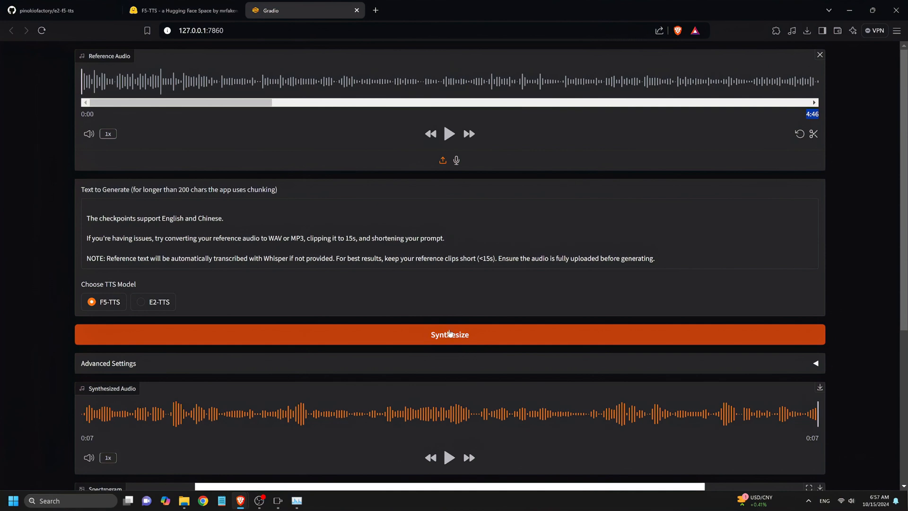
Synthesize the notes text with F5-TTS and play the 17-second result.
{"action": "left_click", "coordinate": [449, 334]}
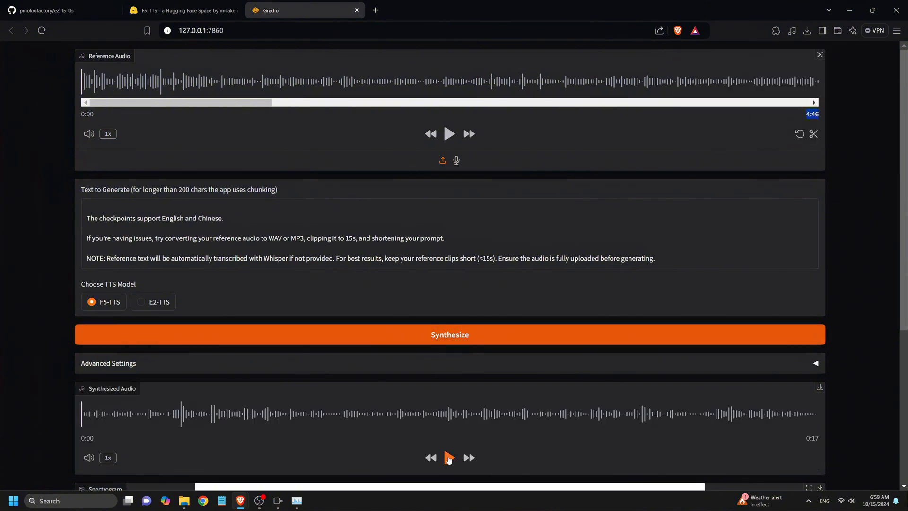
{"action": "left_click", "coordinate": [449, 458]}
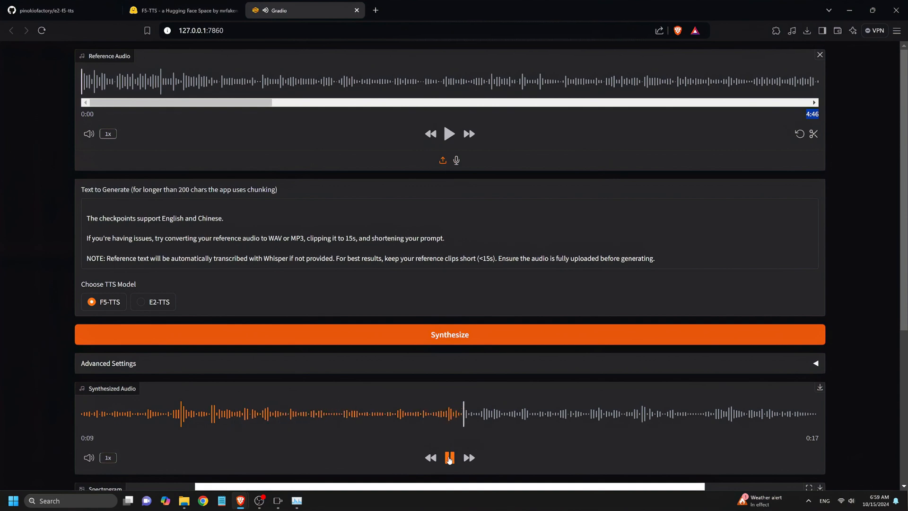
{"action": "left_click", "coordinate": [450, 458]}
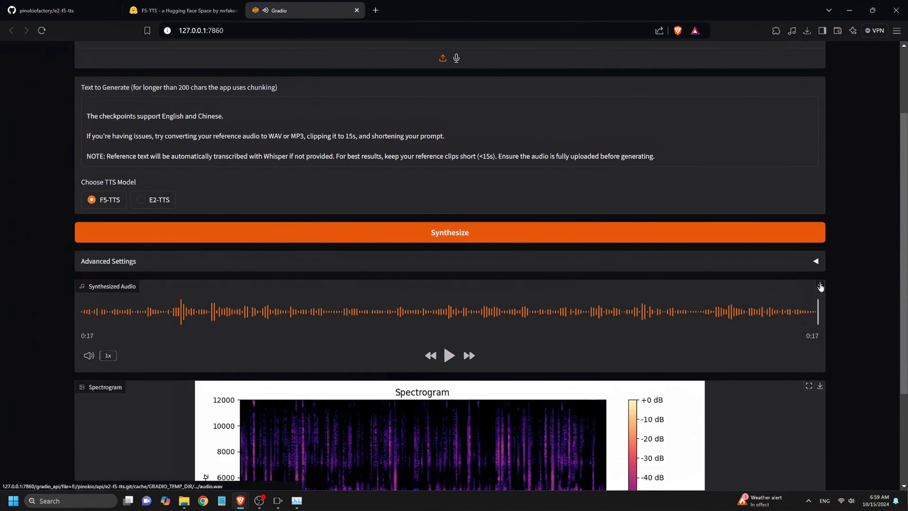
{"action": "mouse_move", "coordinate": [821, 286]}
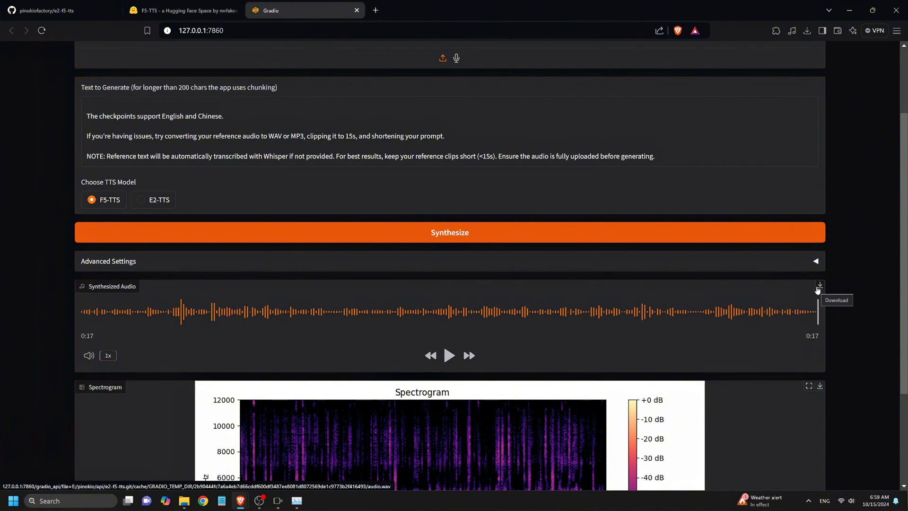
{"action": "mouse_move", "coordinate": [793, 294]}
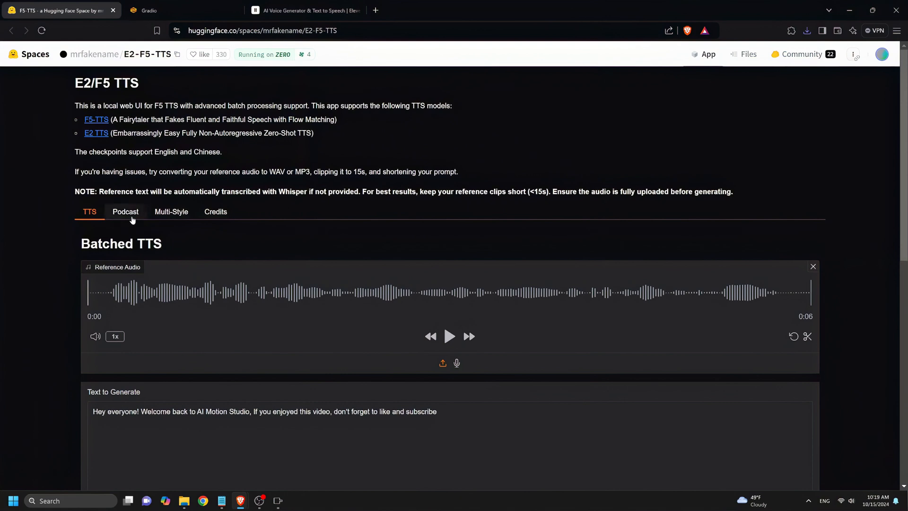
Look over the Podcast and Multi-Style generation sections, then return to Batched TTS.
{"action": "left_click", "coordinate": [125, 211]}
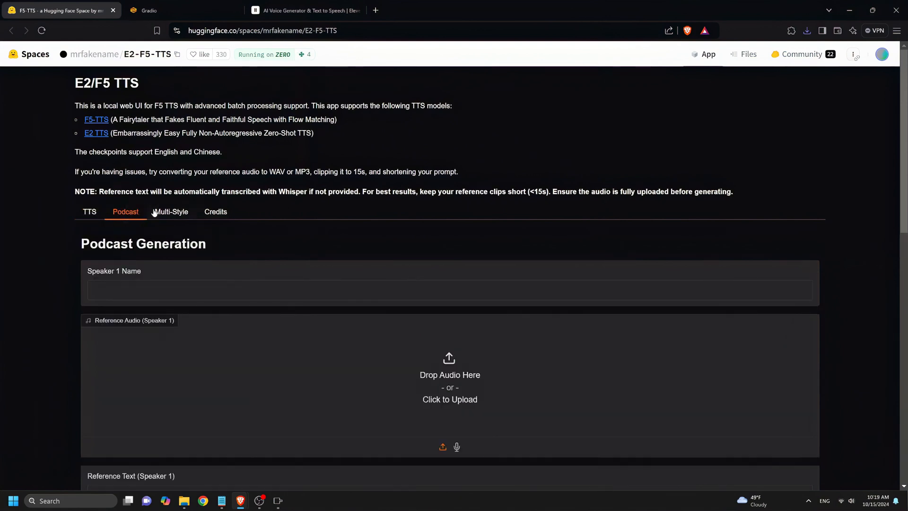
{"action": "left_click", "coordinate": [171, 211]}
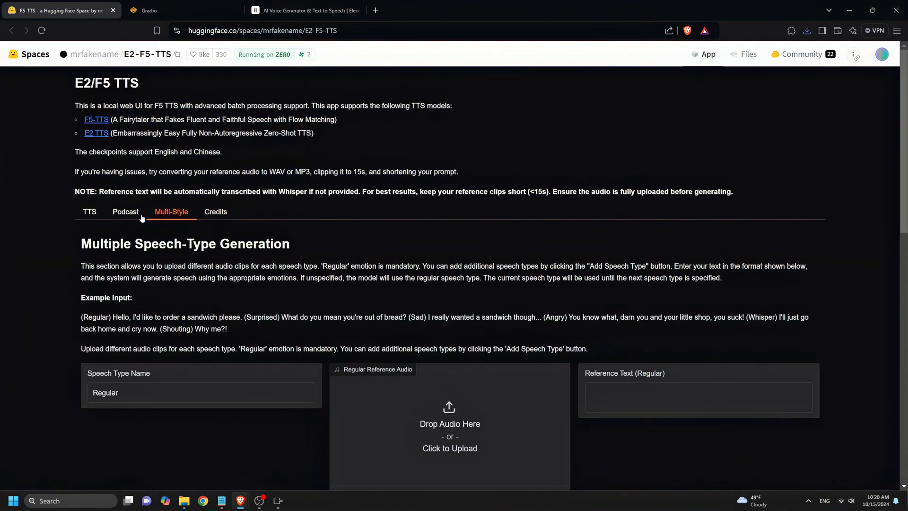
{"action": "left_click", "coordinate": [125, 211]}
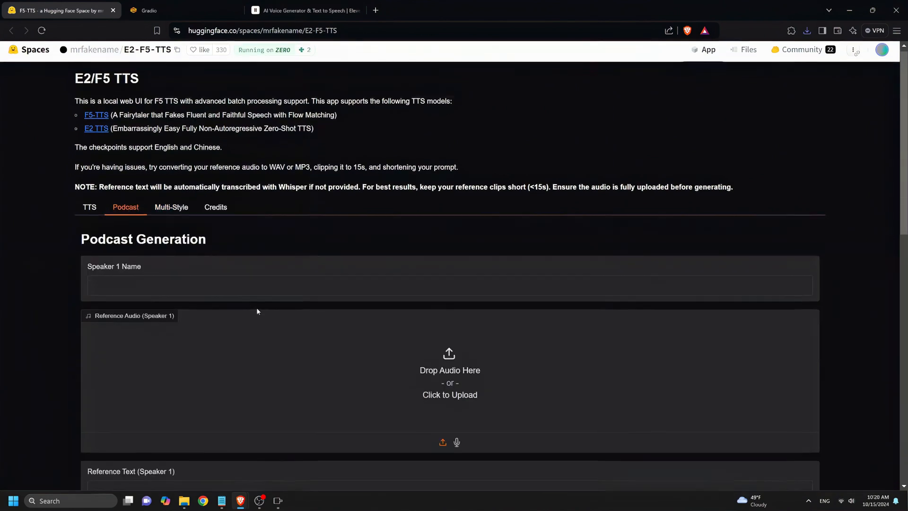
{"action": "scroll", "scroll_direction": "down", "scroll_amount": 3}
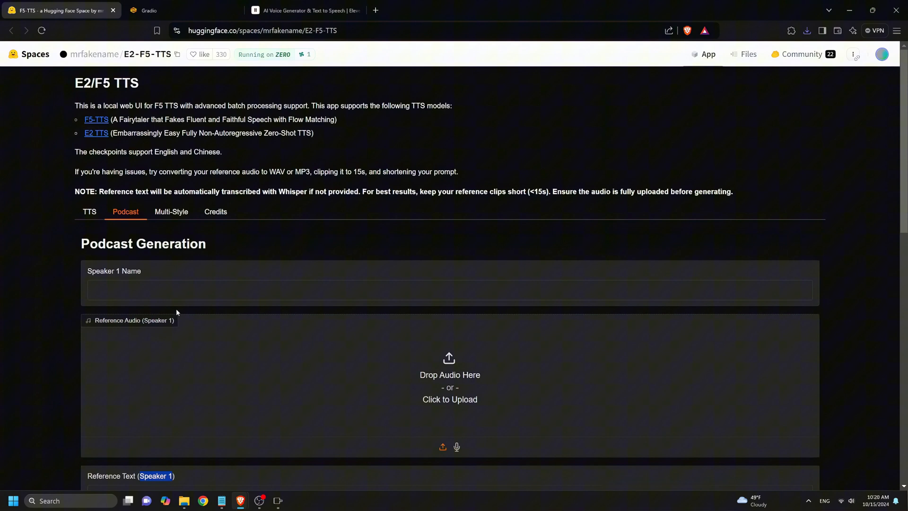
{"action": "left_click", "coordinate": [89, 211]}
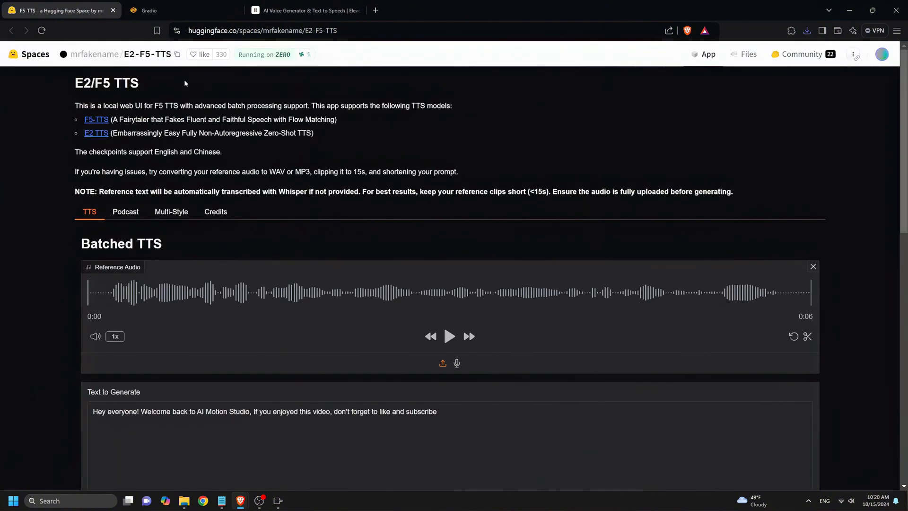
Switch back to the local Gradio text-to-speech app.
{"action": "left_click", "coordinate": [161, 9]}
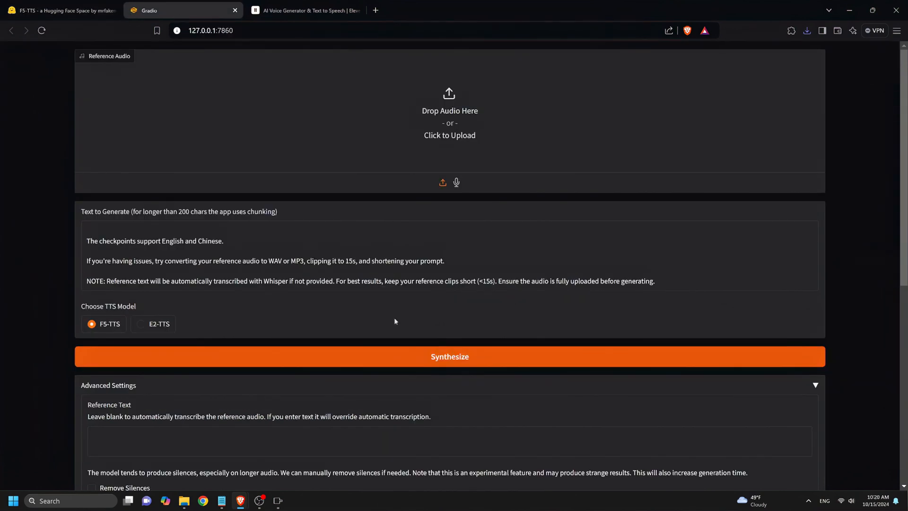
{"action": "left_click", "coordinate": [58, 10]}
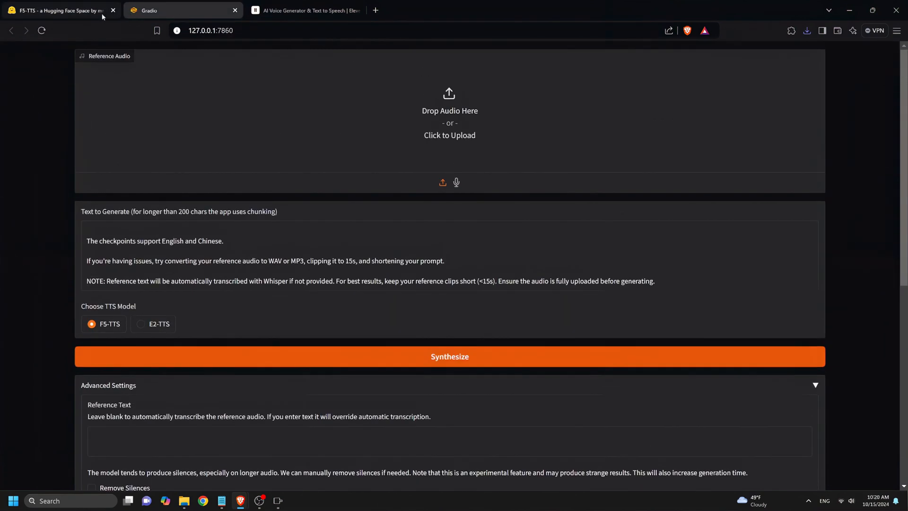